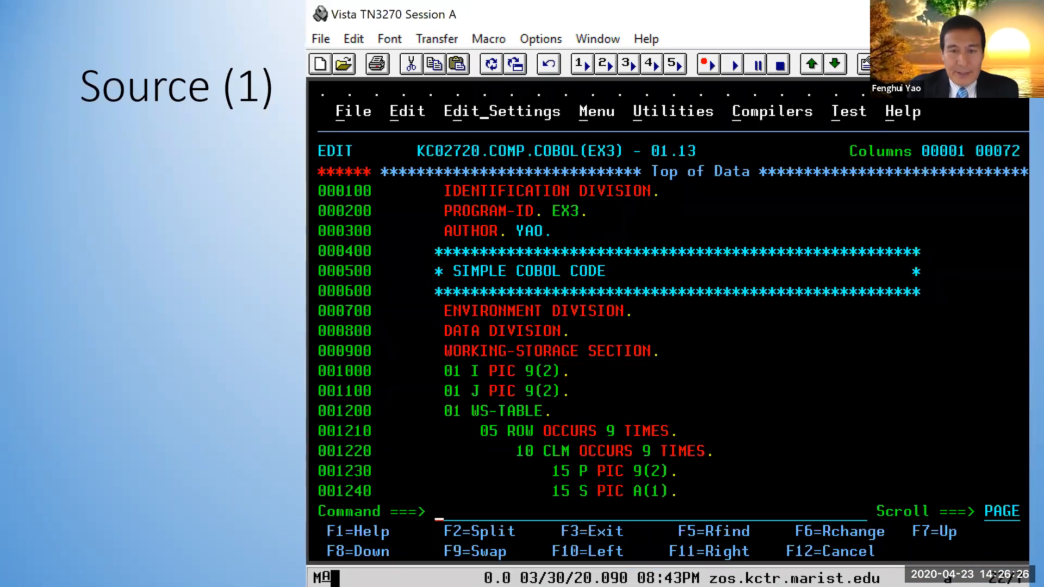
pyautogui.moveTo(420, 140)
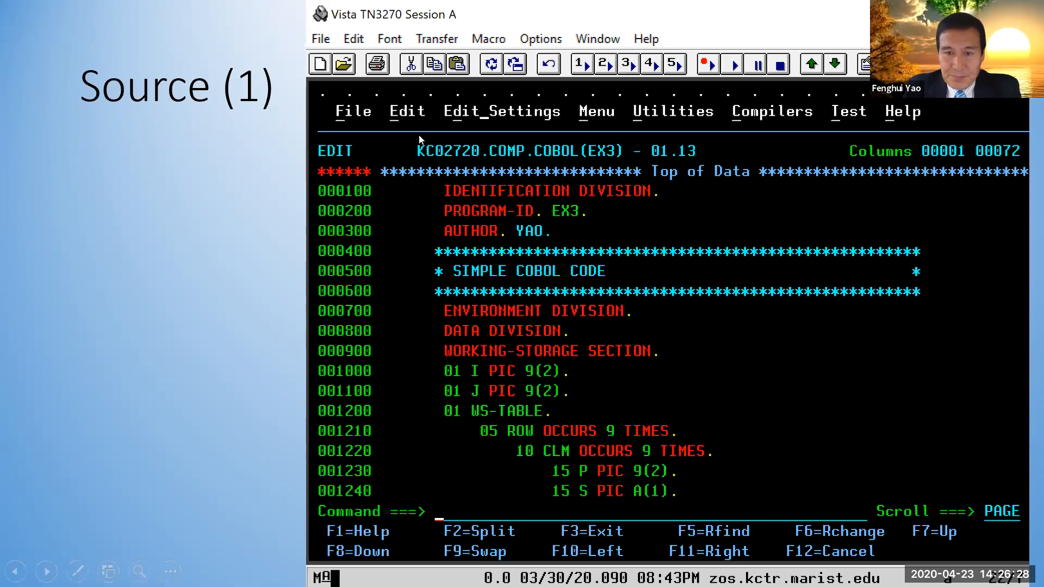
pyautogui.moveTo(657, 342)
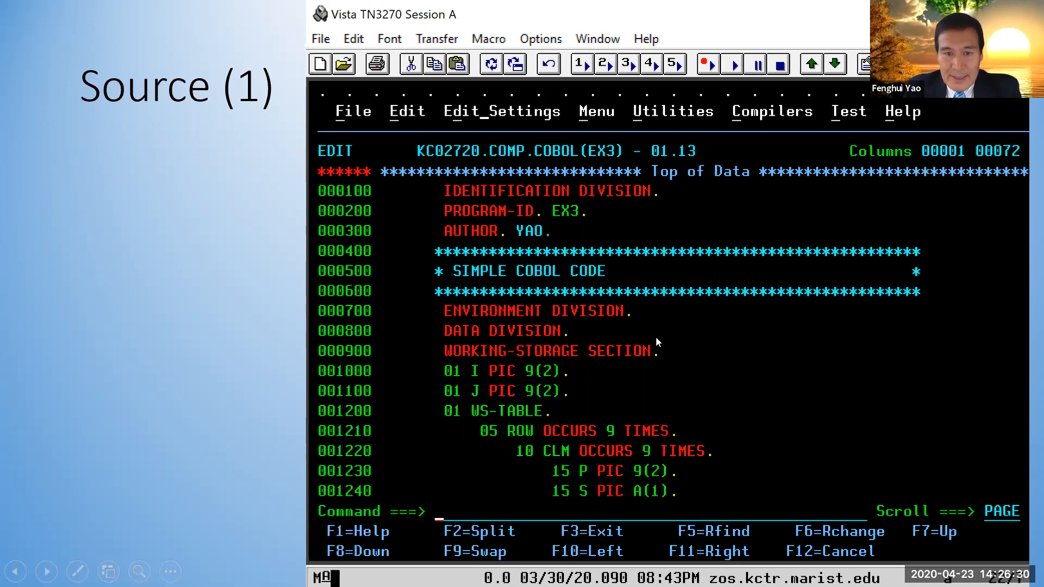
pyautogui.moveTo(619, 346)
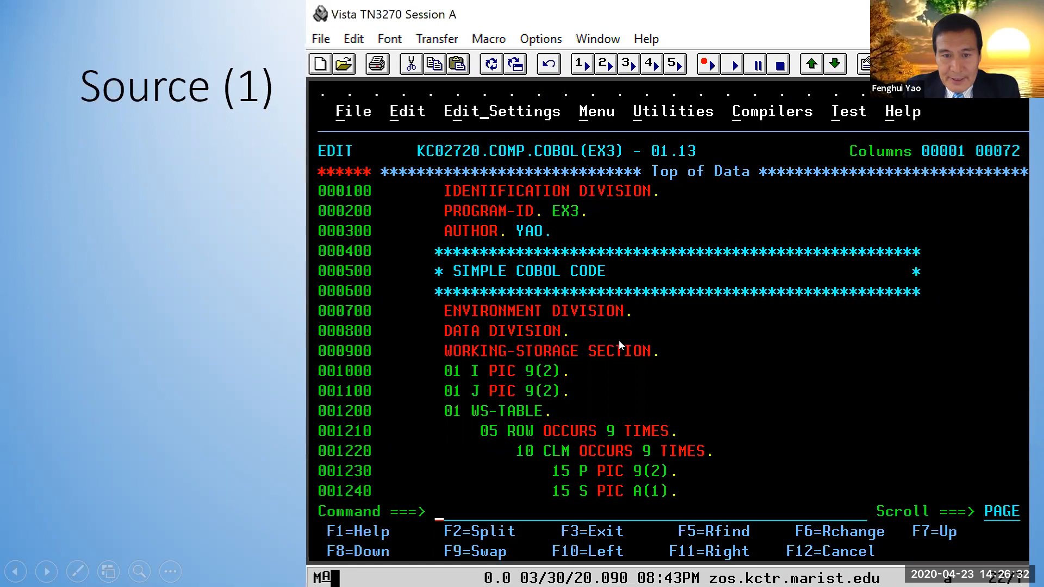
pyautogui.moveTo(533, 348)
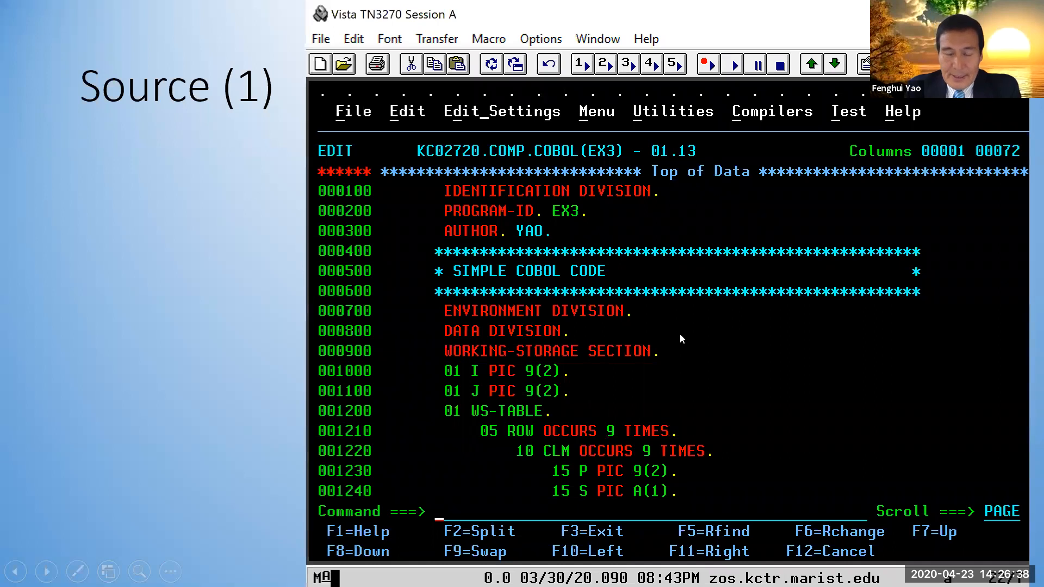
# - Bring up the slideshow context menu to choose the Pen for annotating the WS-TABLE lines
pyautogui.rightClick(681, 340)
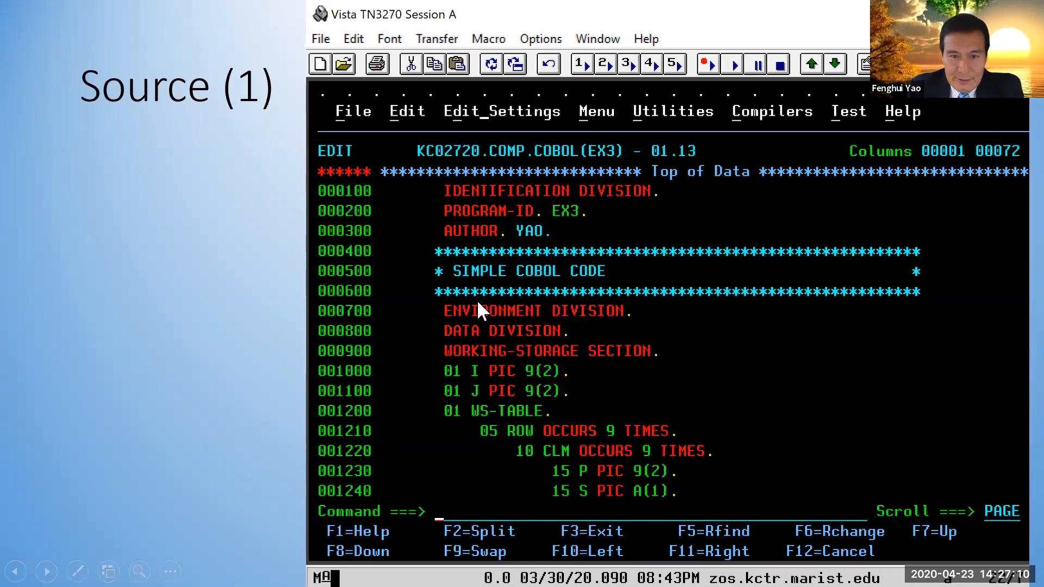
pyautogui.moveTo(606, 336)
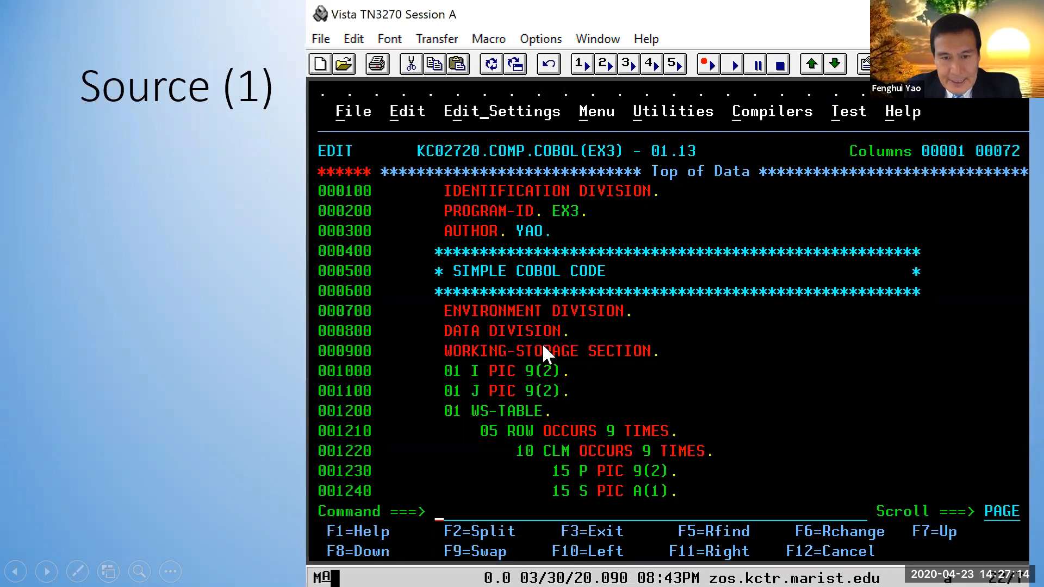
pyautogui.moveTo(723, 396)
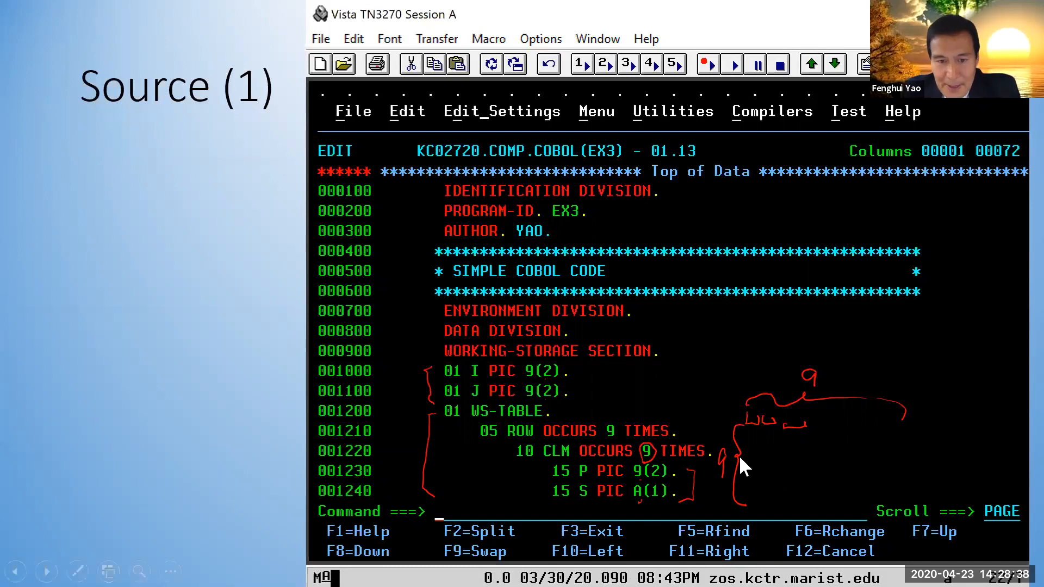
pyautogui.moveTo(530, 411)
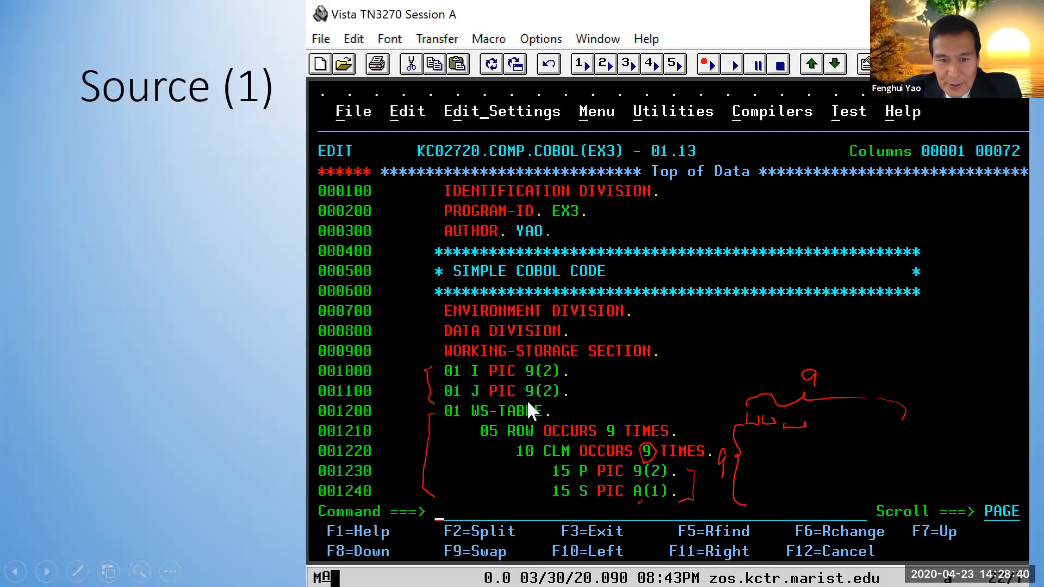
pyautogui.moveTo(539, 429)
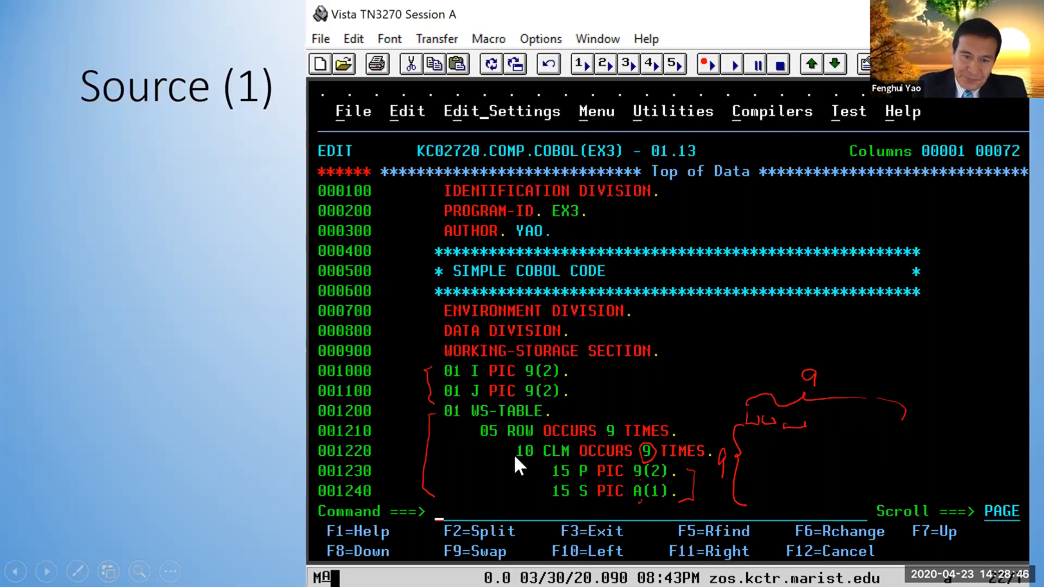
pyautogui.moveTo(465, 345)
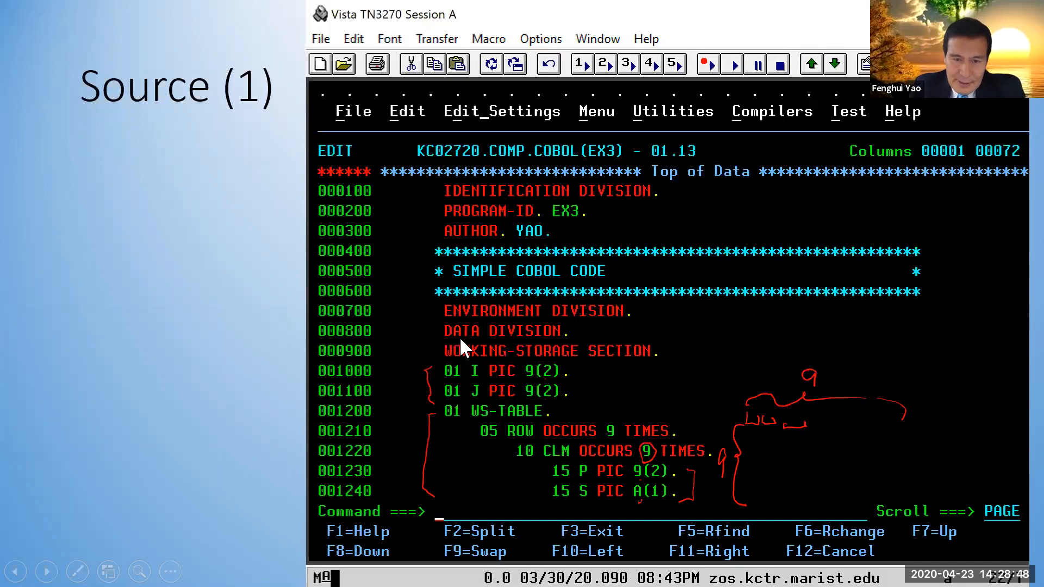
pyautogui.moveTo(500, 360)
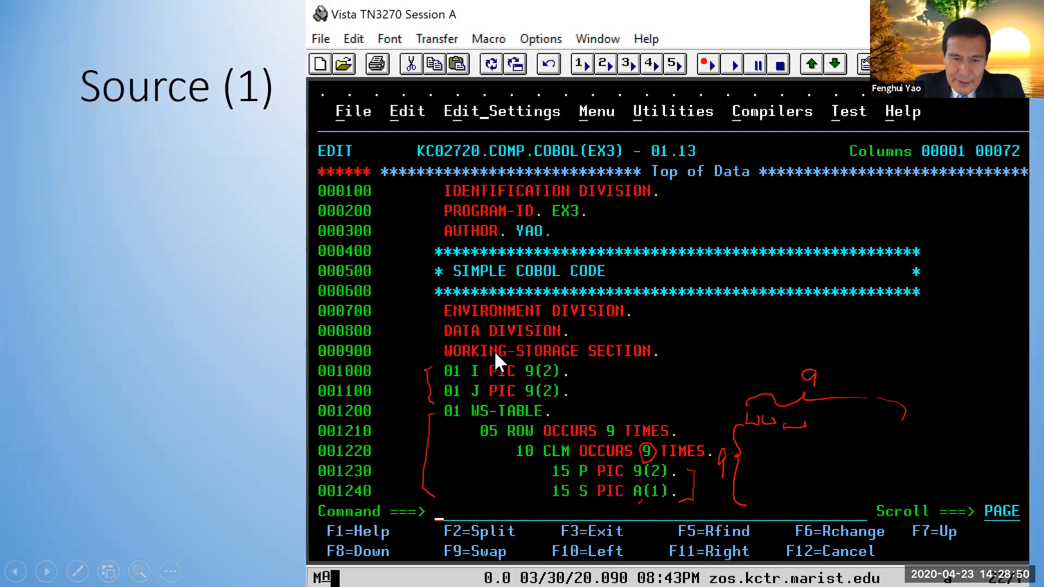
pyautogui.moveTo(430, 502)
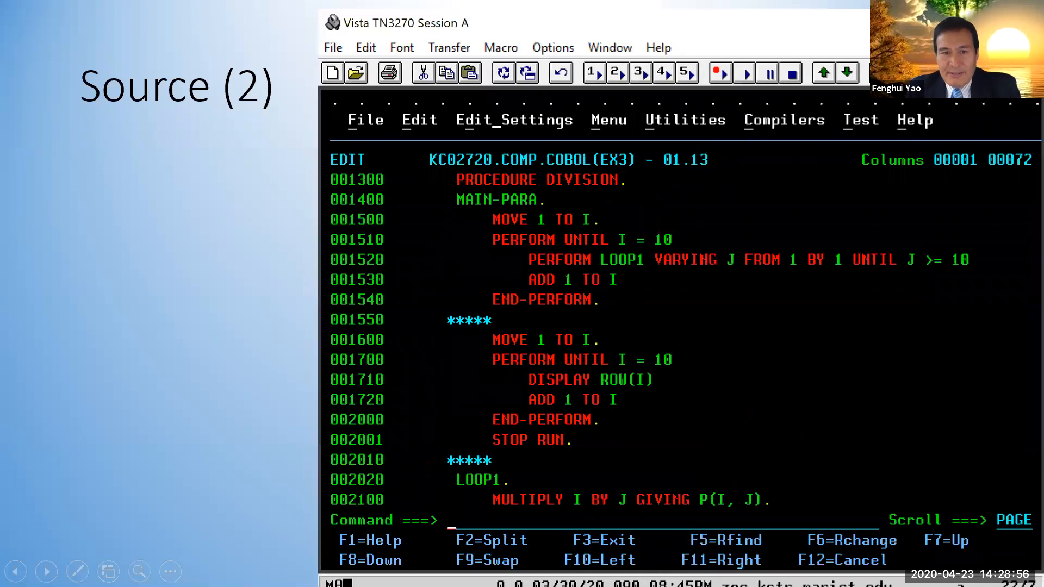
pyautogui.moveTo(491, 293)
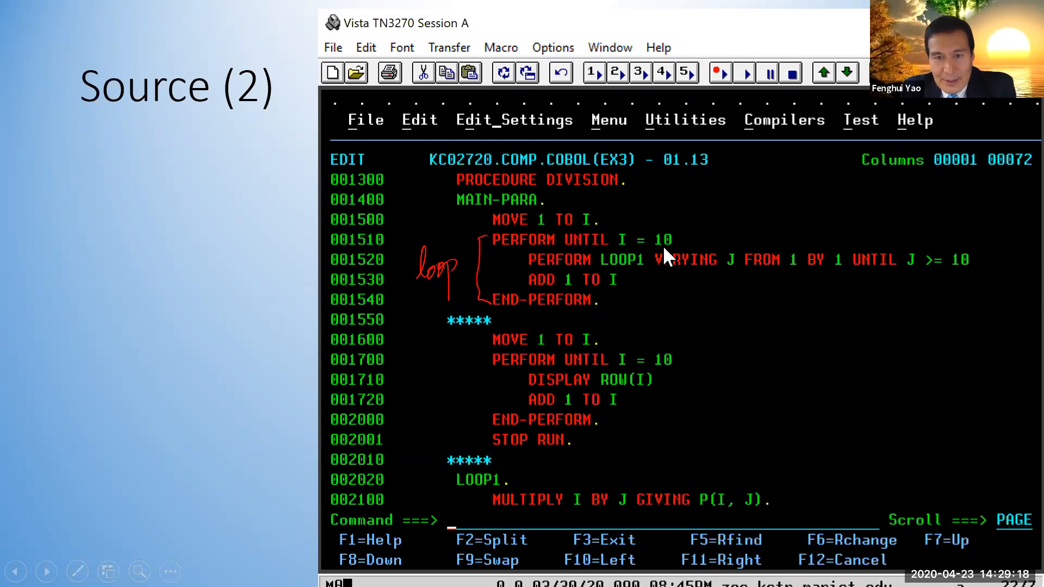
pyautogui.moveTo(650, 310)
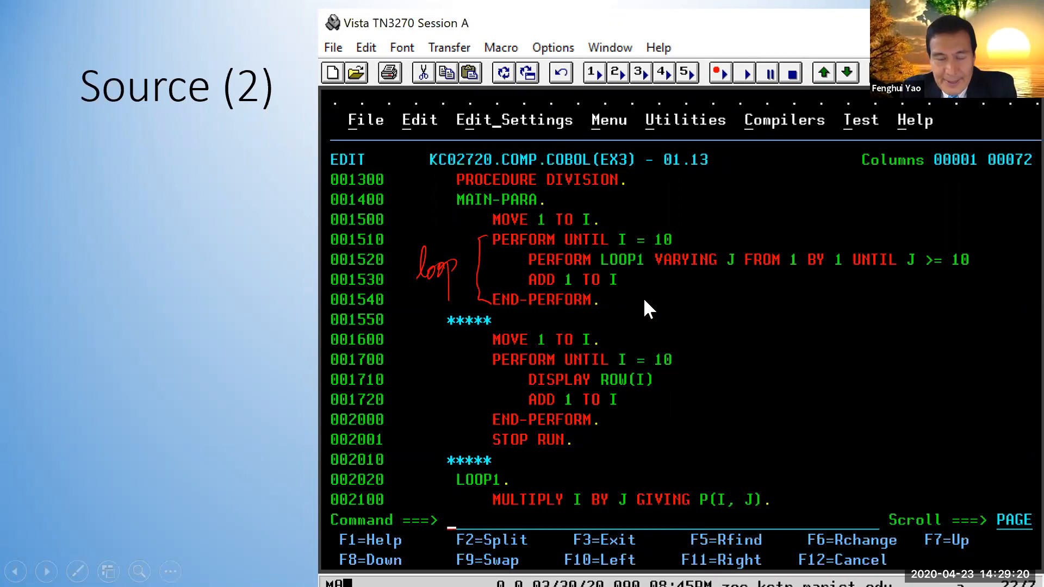
pyautogui.moveTo(586, 323)
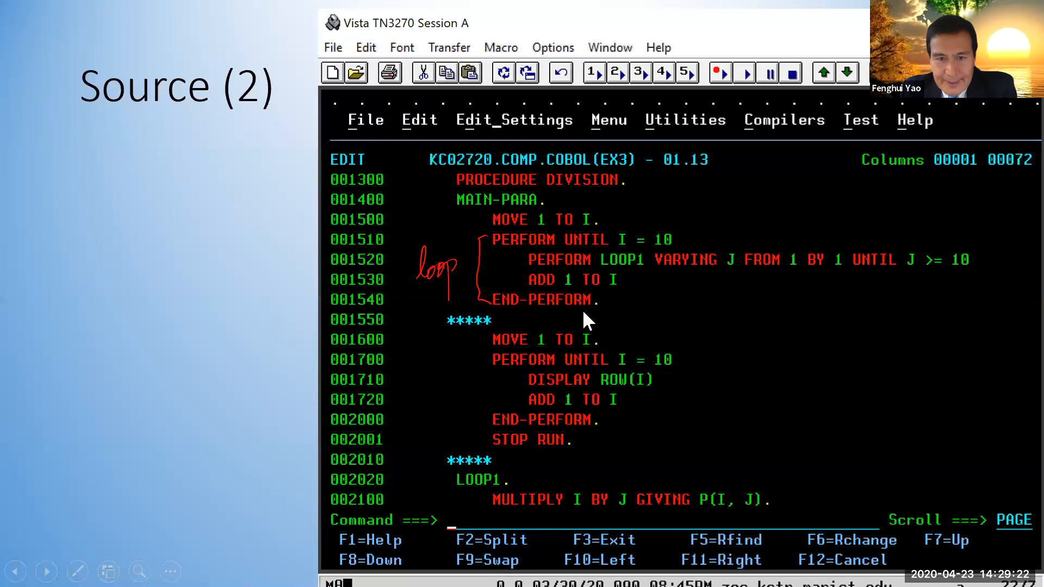
pyautogui.moveTo(679, 345)
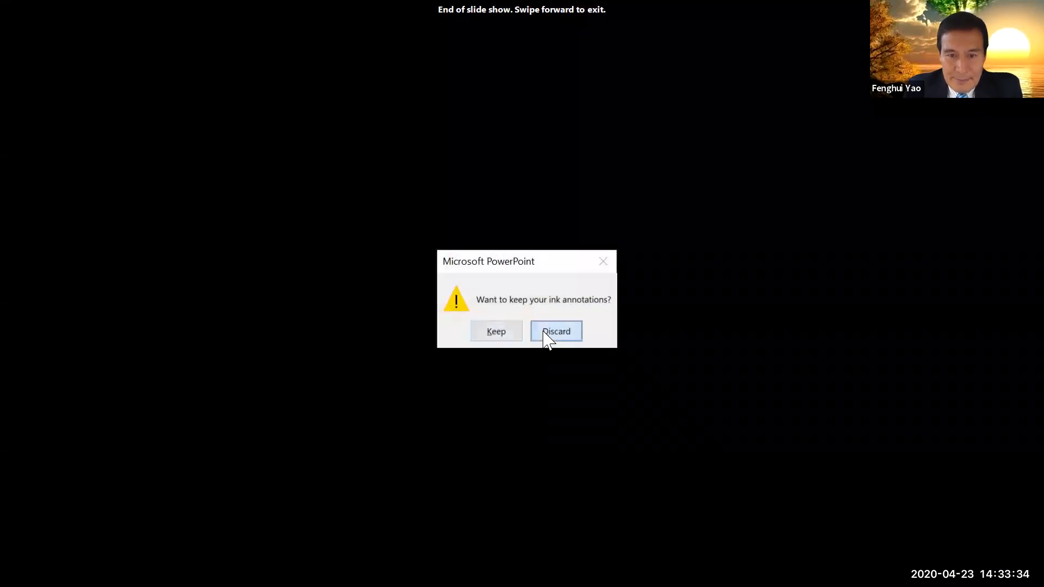
# - Discard the ink annotations when the slide show ends
pyautogui.click(556, 331)
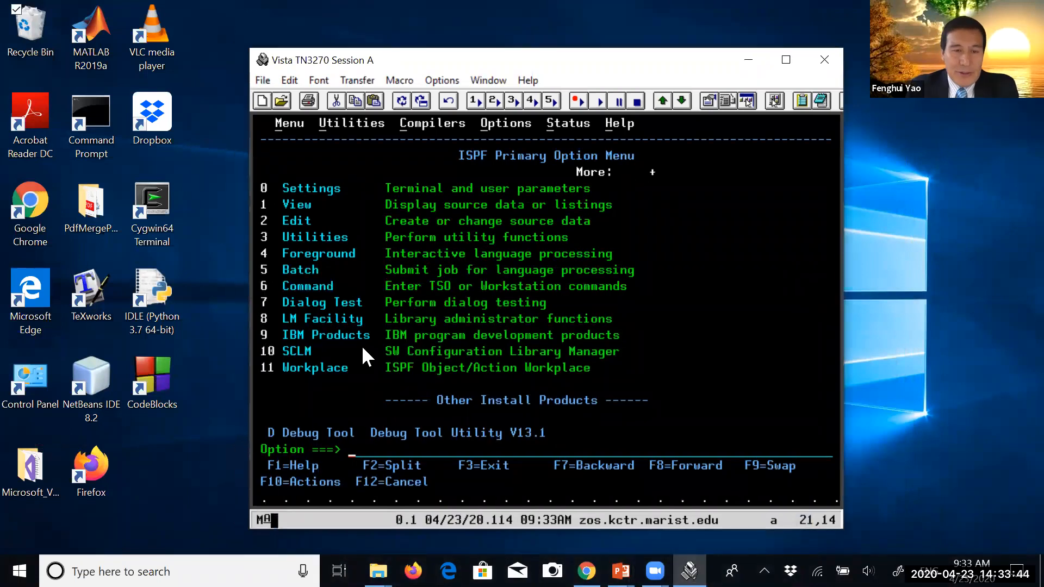
pyautogui.moveTo(293, 414)
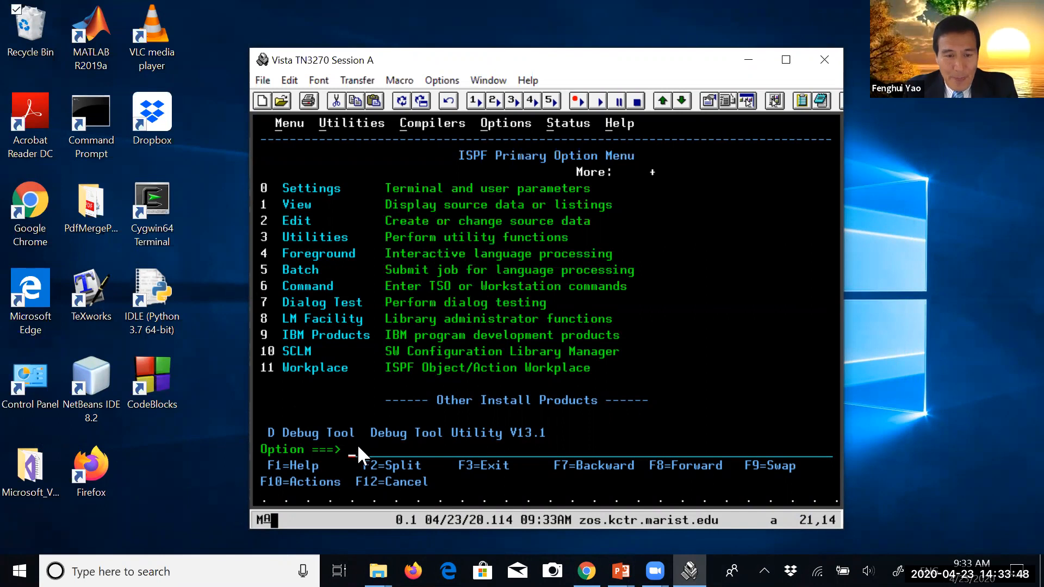
pyautogui.moveTo(388, 496)
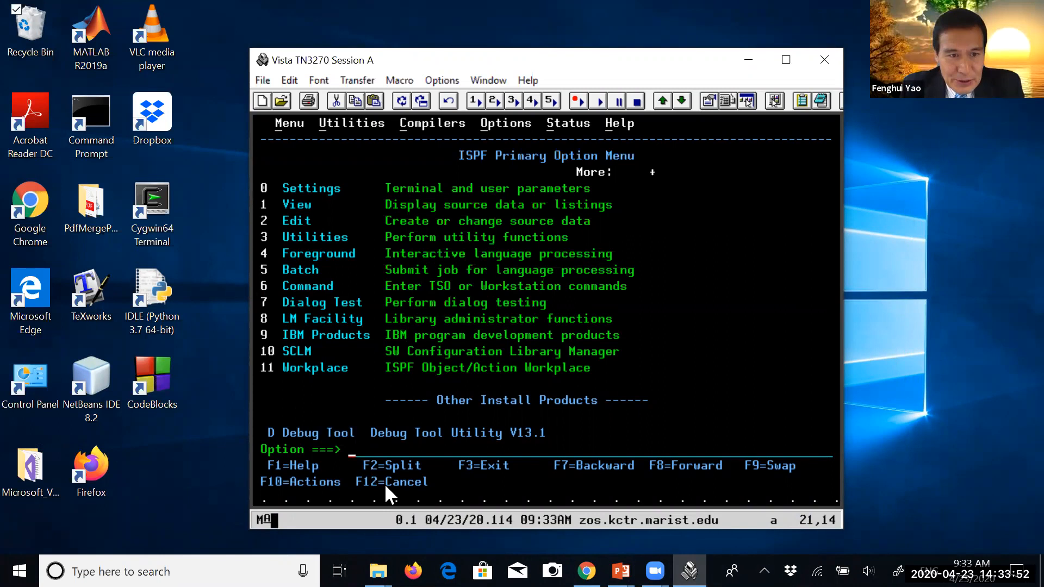
# - Choose option 2 (Edit) on the ISPF Primary Option Menu
pyautogui.write('2')
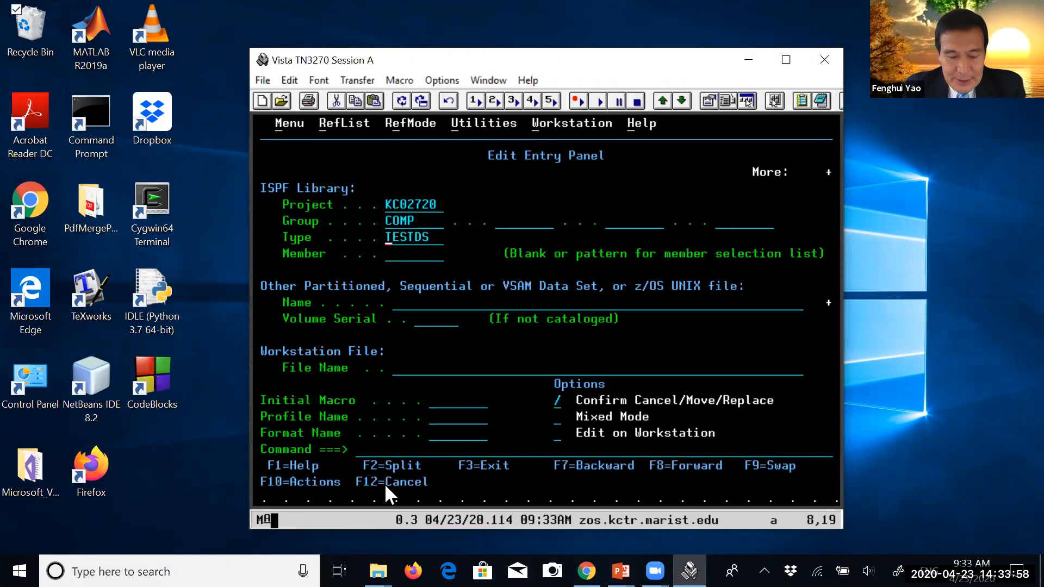
# - Change the Edit Entry Panel Type to cobol and list the KC02720.COMP.COBOL members
pyautogui.write('cobol')
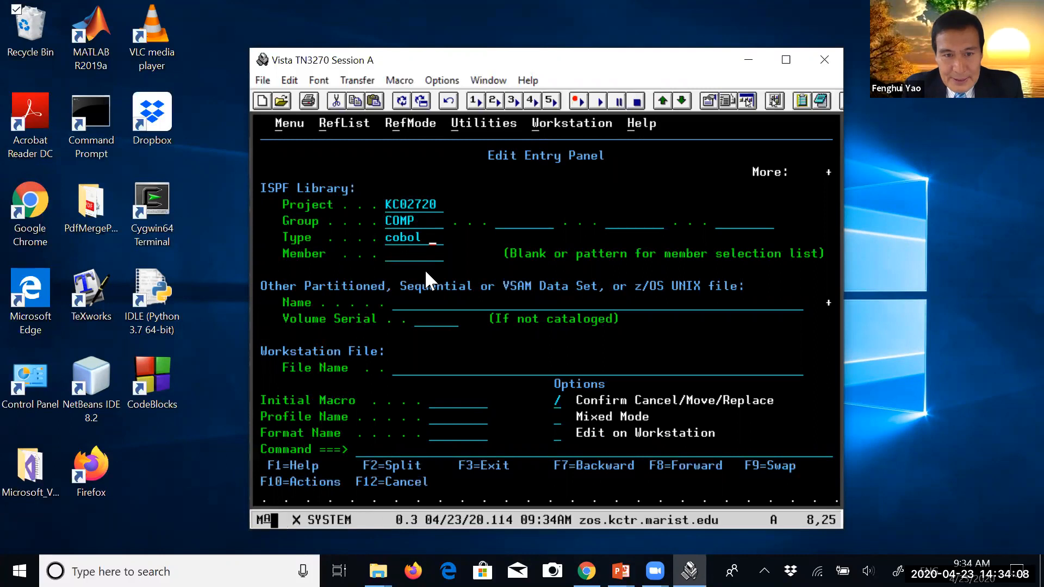
pyautogui.press('Enter')
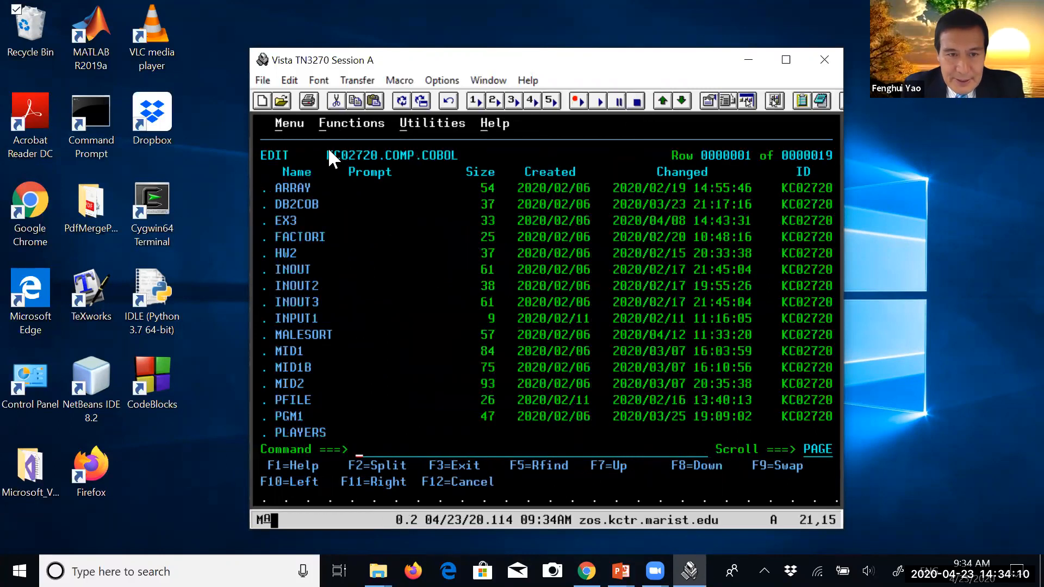
# - Open member EX3 of KC02720.COMP.COBOL in ISPF Edit
pyautogui.doubleClick(392, 156)
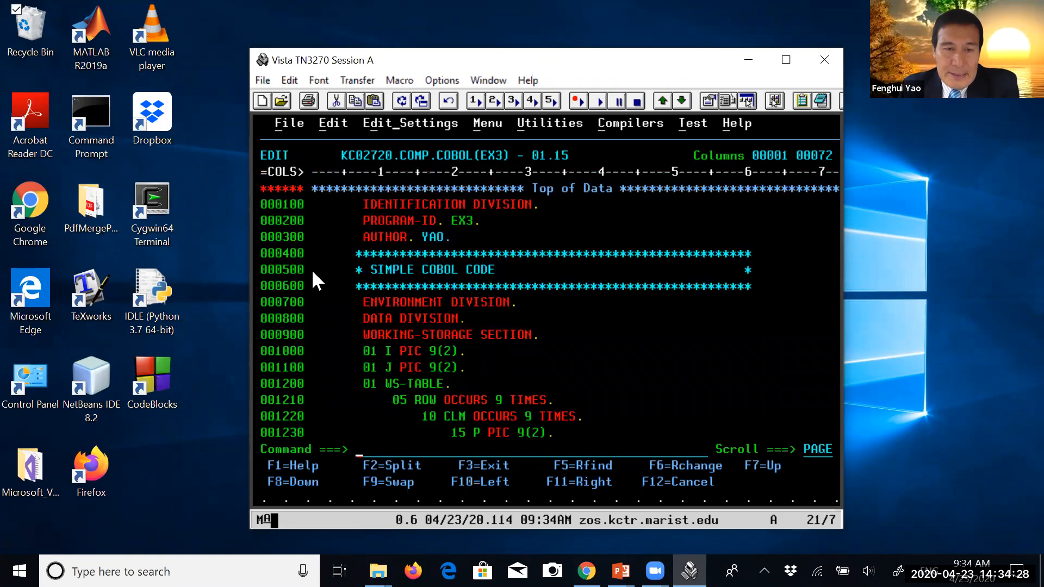
pyautogui.moveTo(367, 211)
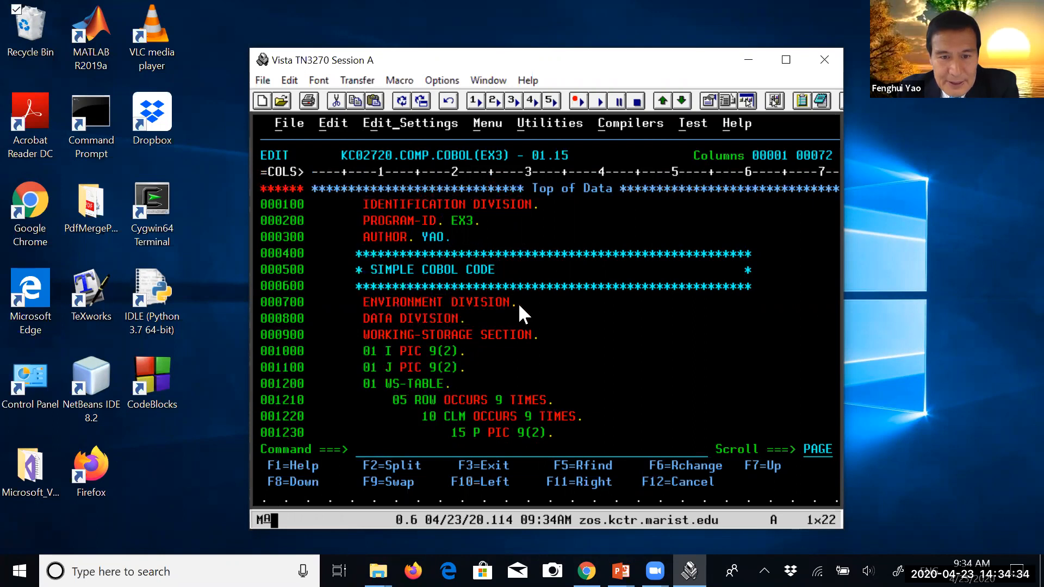
pyautogui.scroll(-3)
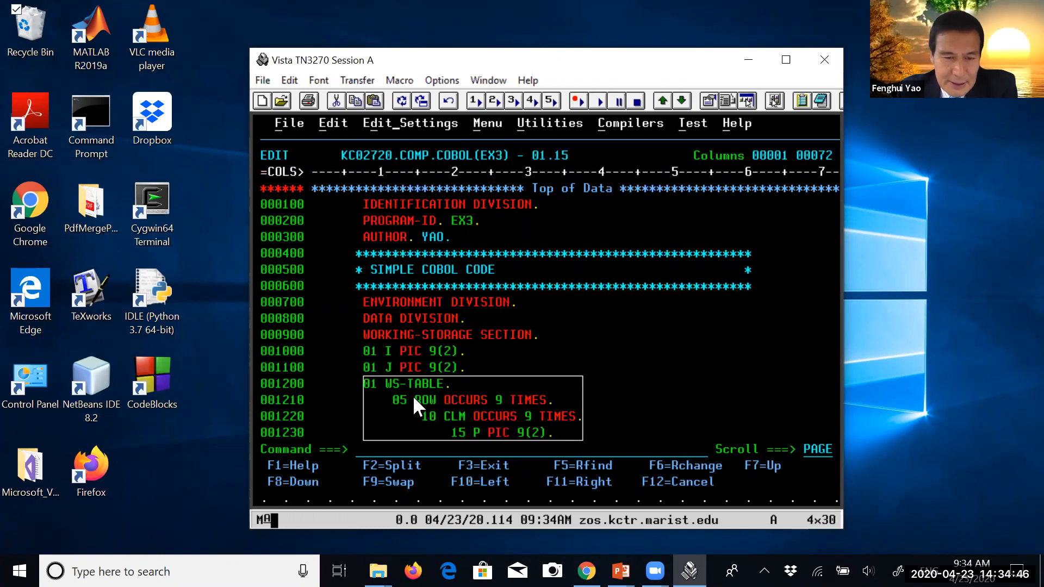
pyautogui.moveTo(378, 369)
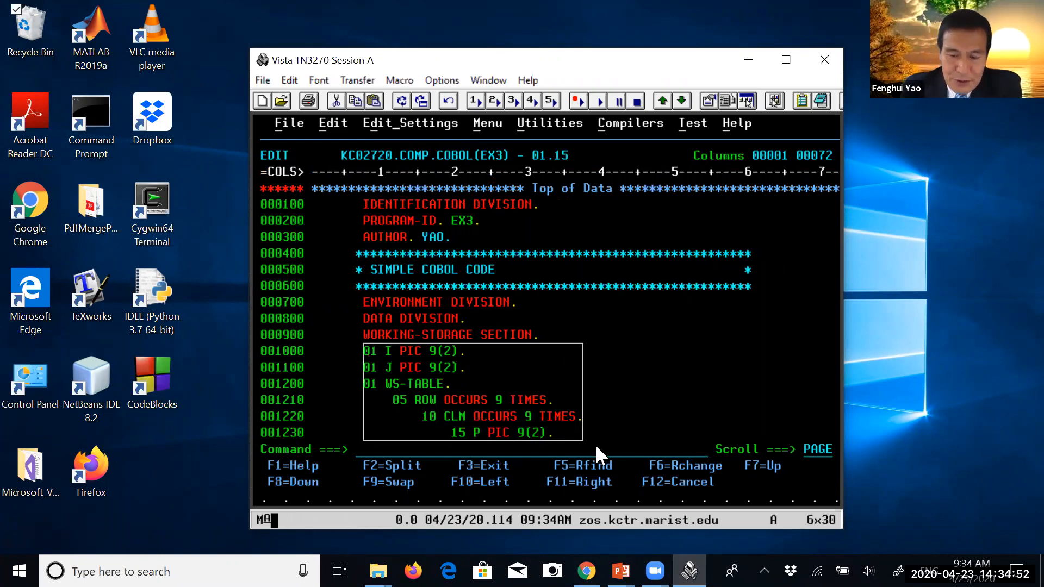
pyautogui.scroll(-3)
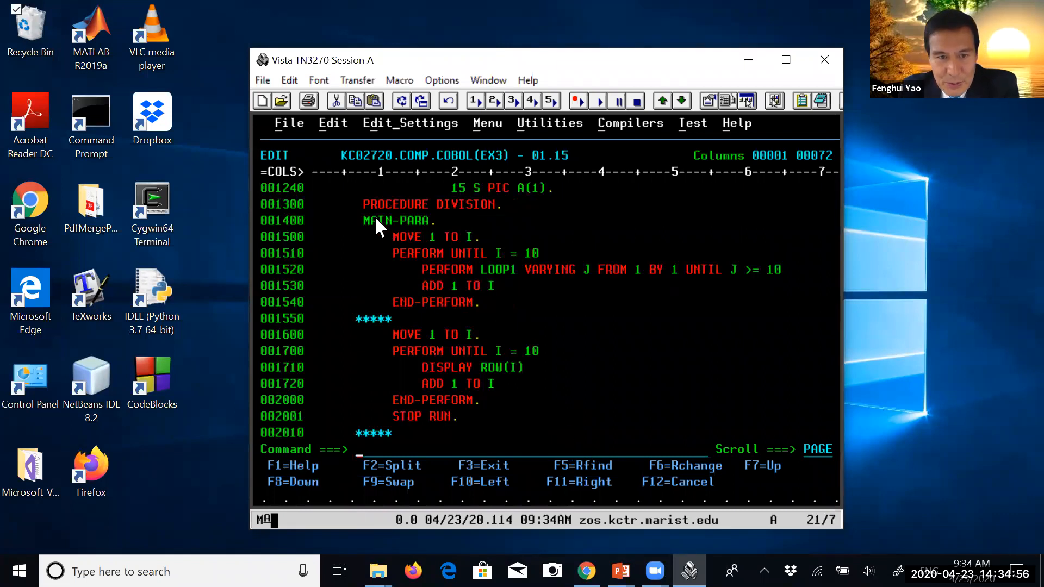
pyautogui.click(432, 203)
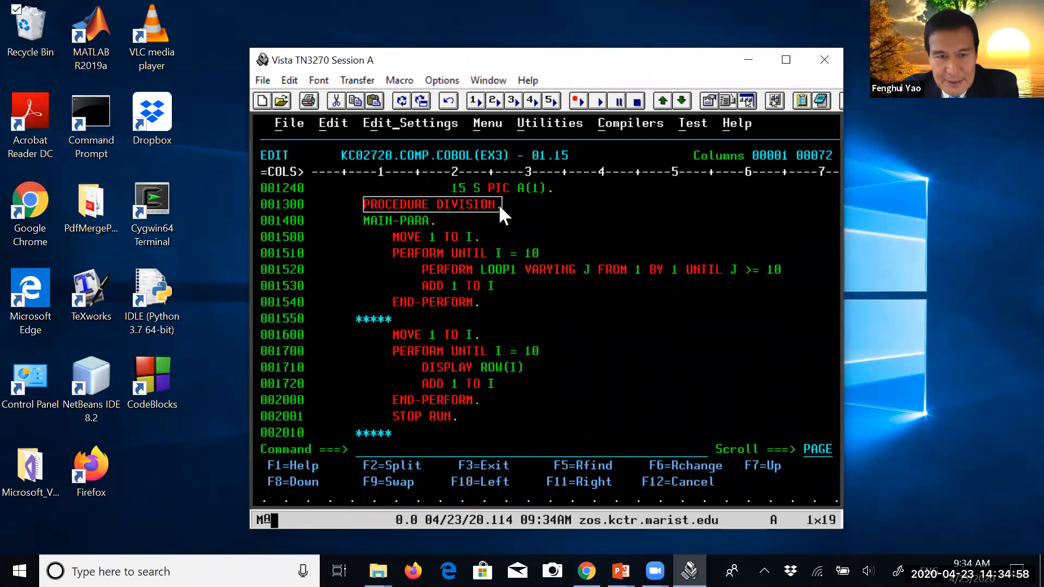
pyautogui.moveTo(396, 246)
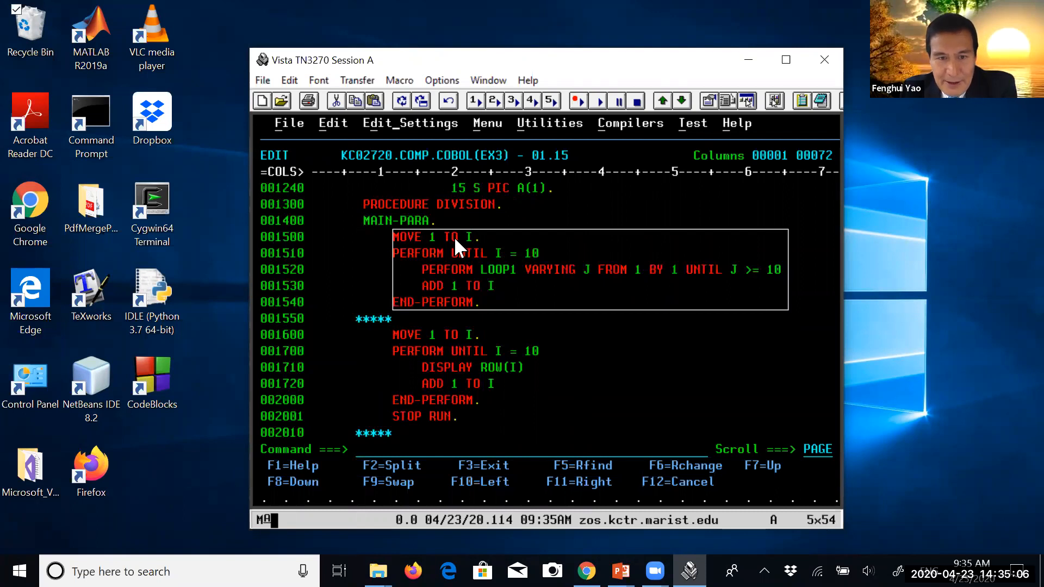
pyautogui.moveTo(509, 293)
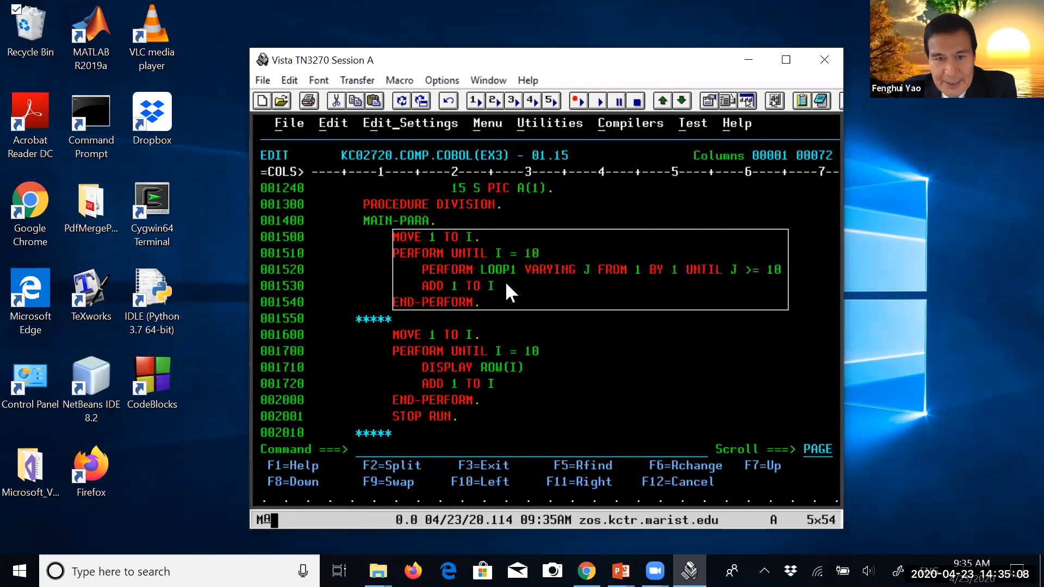
pyautogui.moveTo(480, 285)
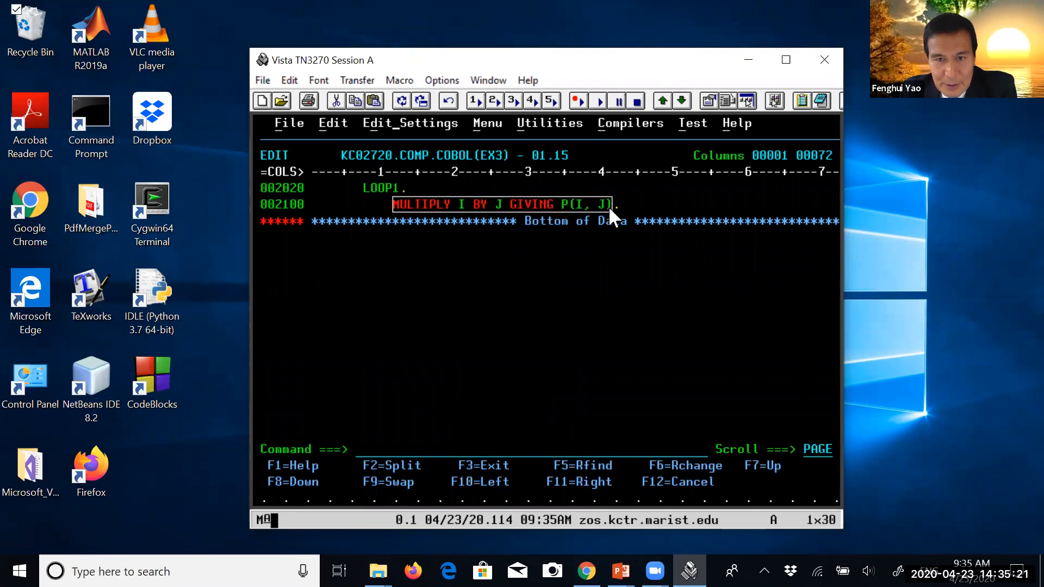
pyautogui.moveTo(418, 220)
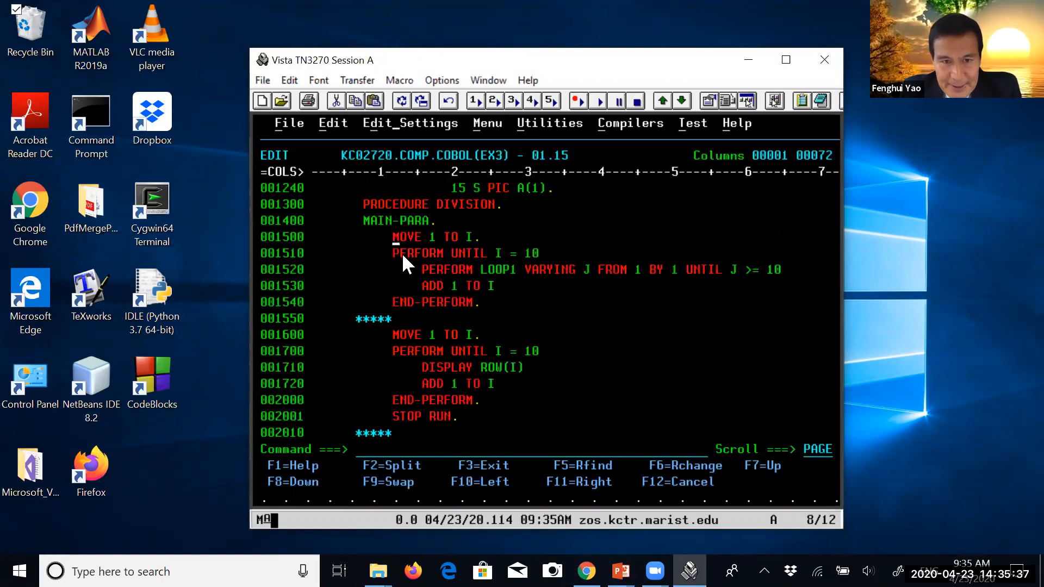
pyautogui.moveTo(396, 291)
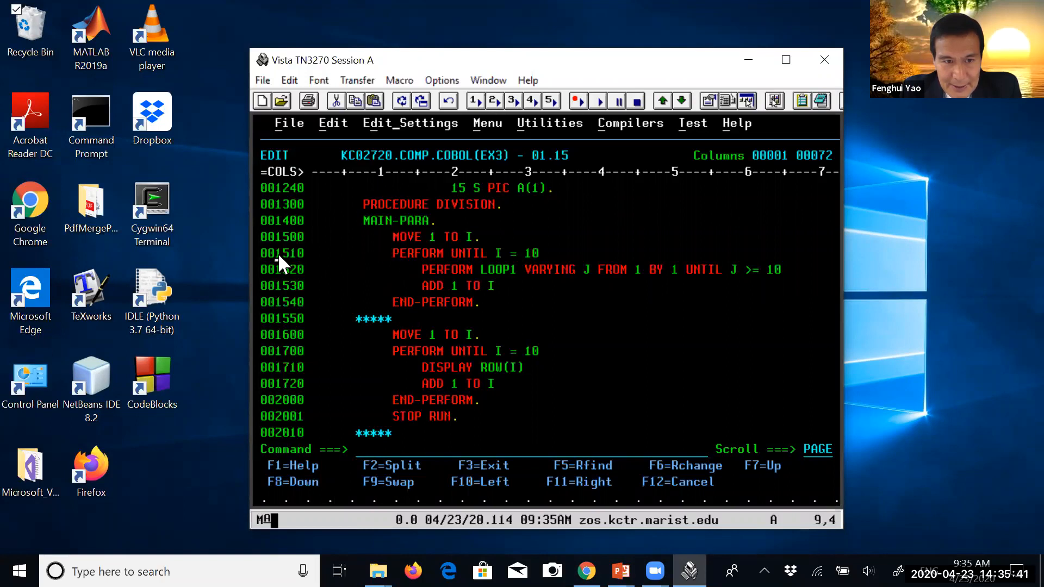
pyautogui.moveTo(387, 289)
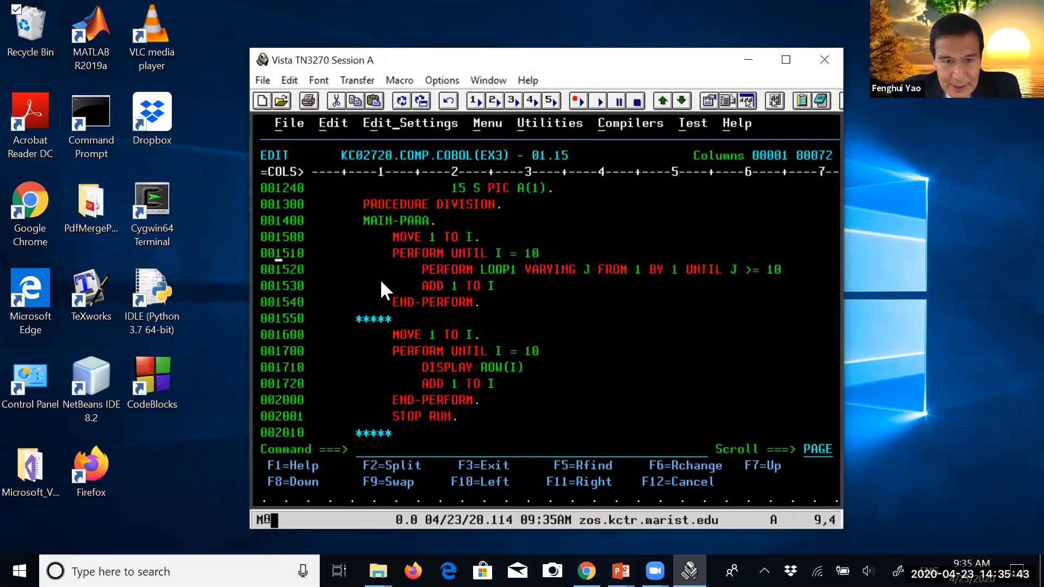
pyautogui.click(395, 269)
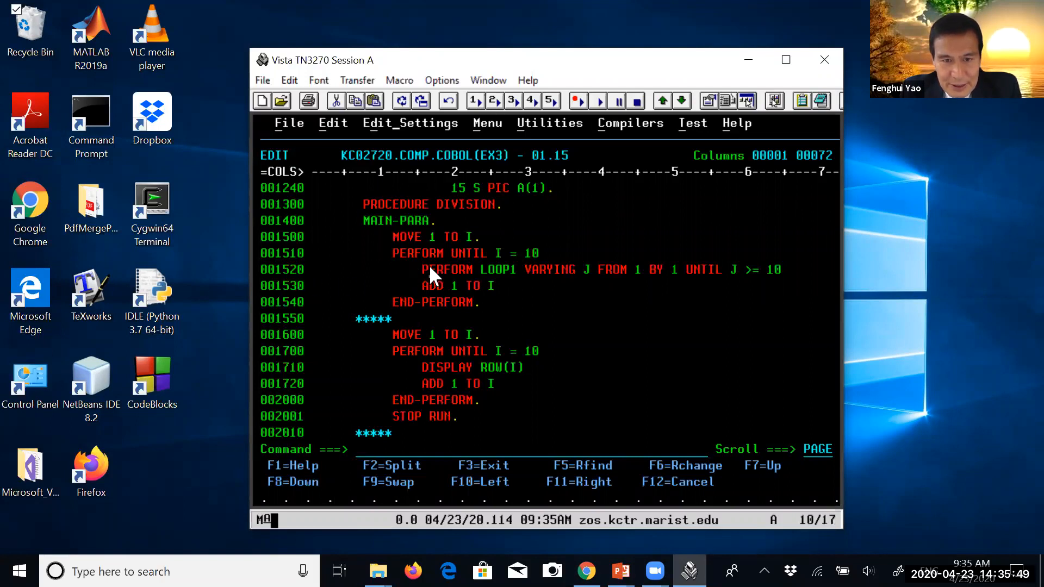
pyautogui.moveTo(399, 279)
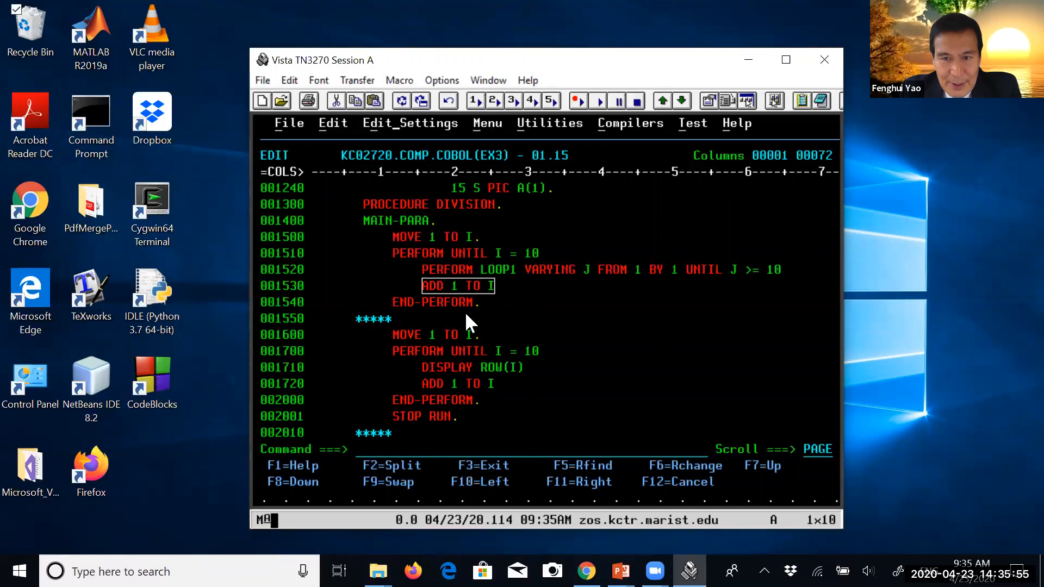
pyautogui.moveTo(536, 282)
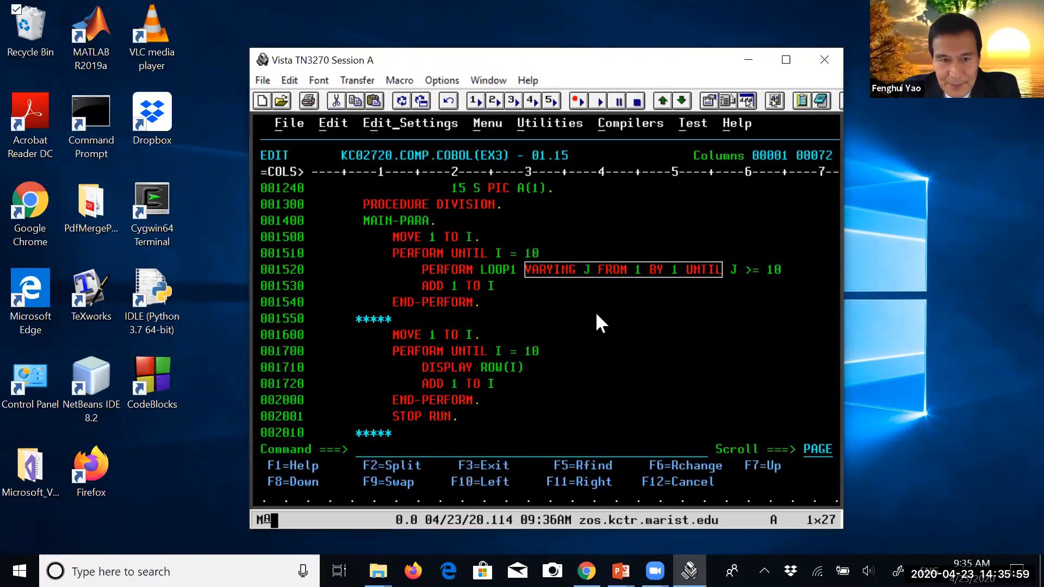
pyautogui.moveTo(396, 242)
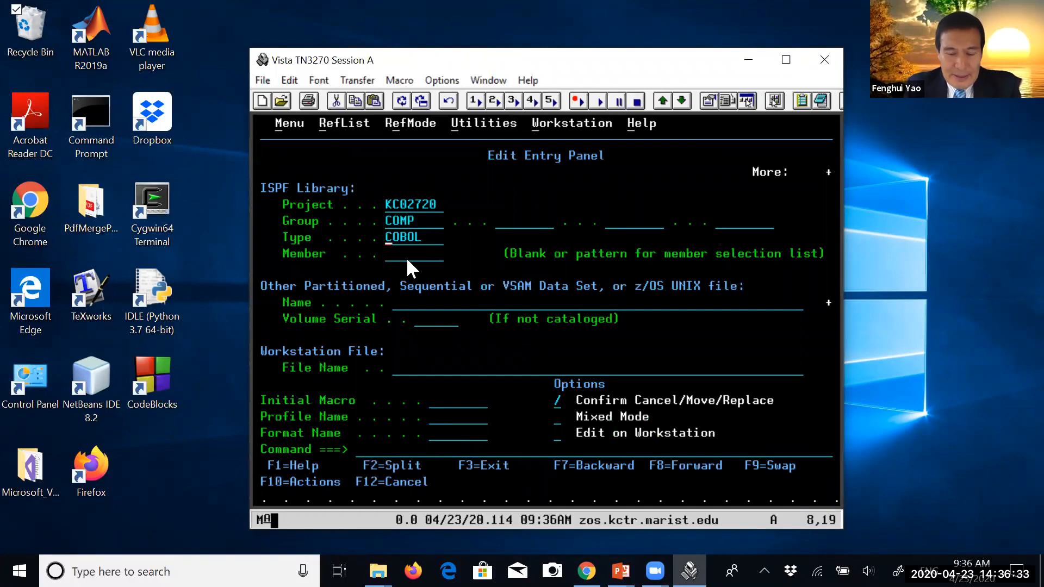
# - Change the Type to JCL and list the KC02720.COMP.JCL members
pyautogui.write('JCL L')
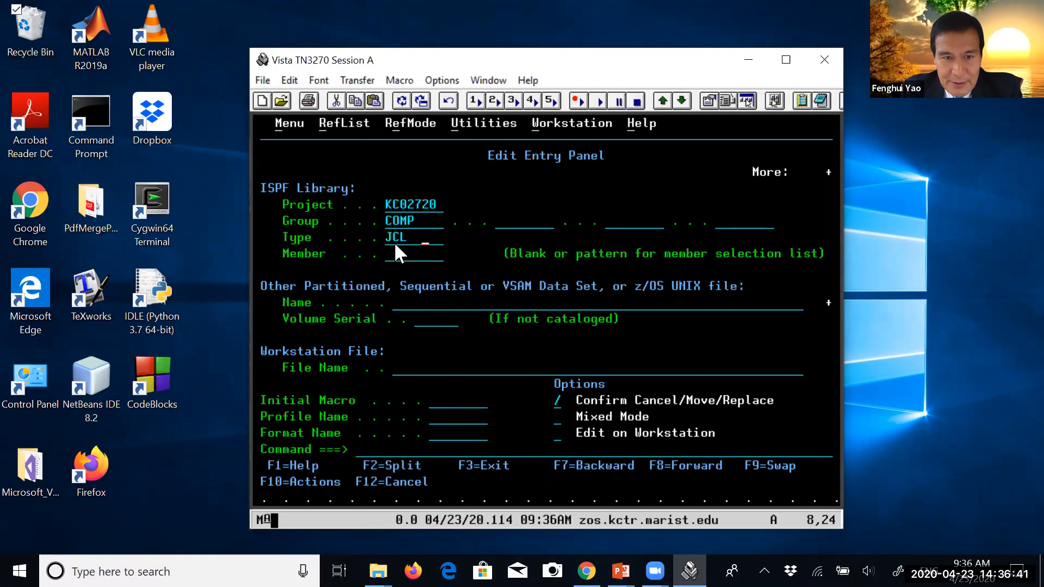
pyautogui.press('Enter')
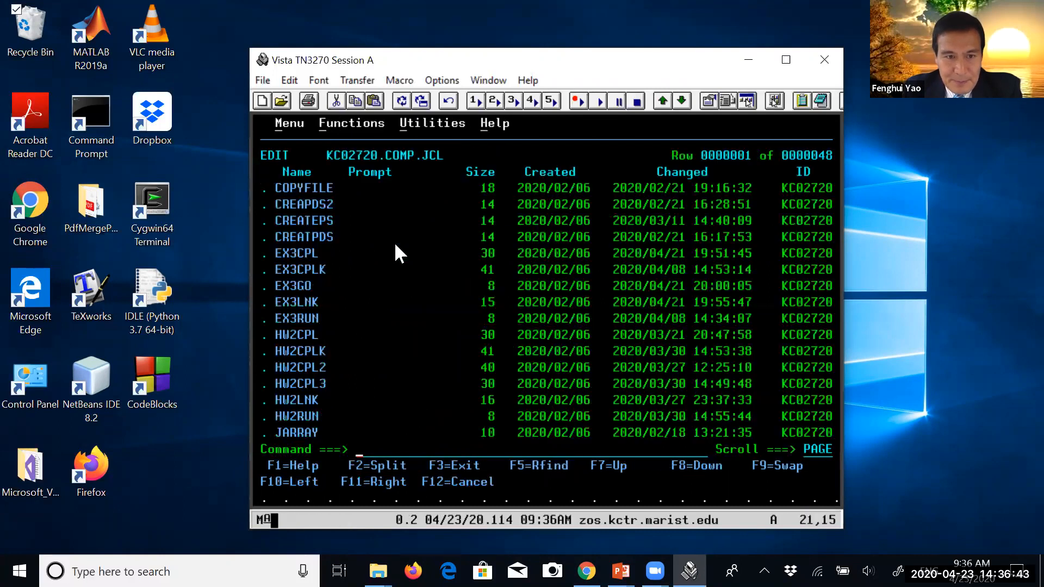
pyautogui.moveTo(279, 304)
pyautogui.write('R')
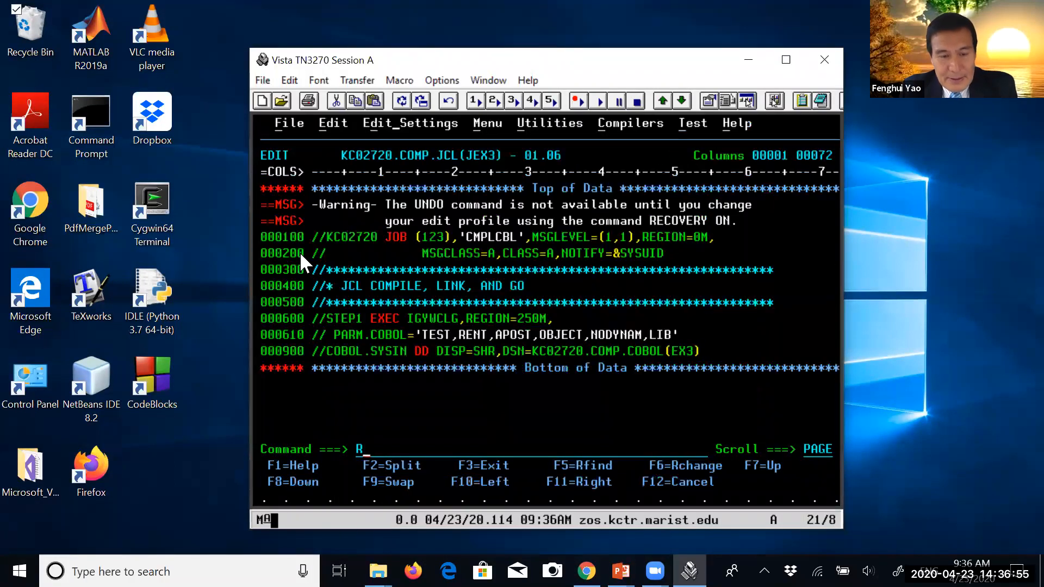
pyautogui.press('Enter')
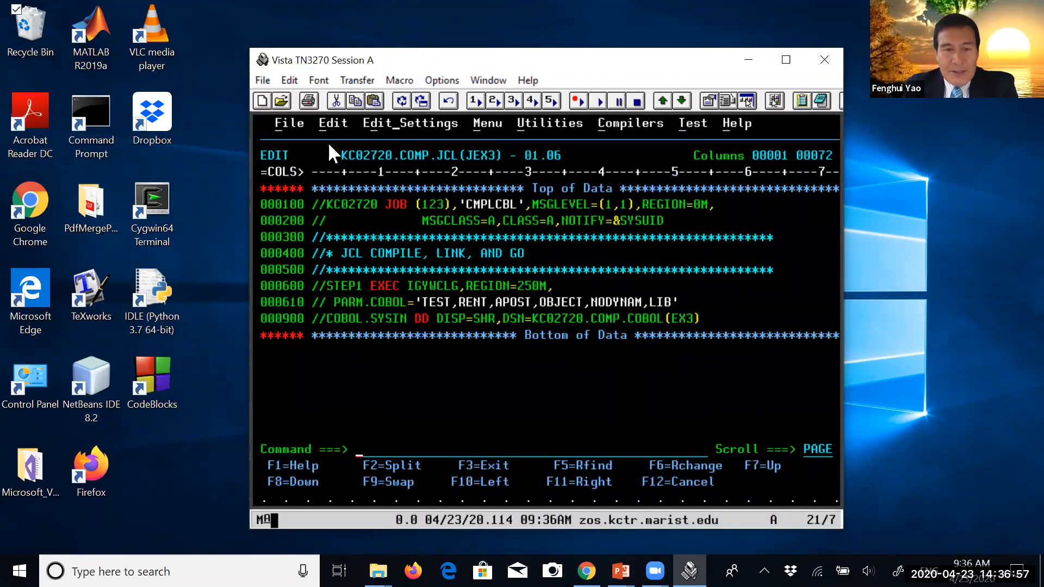
pyautogui.moveTo(394, 285)
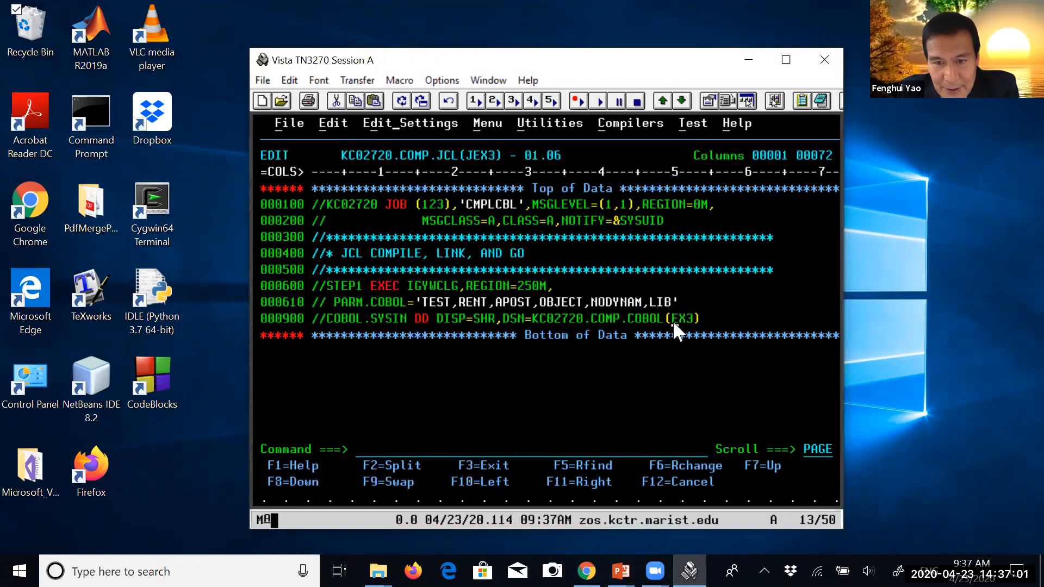
pyautogui.click(681, 318)
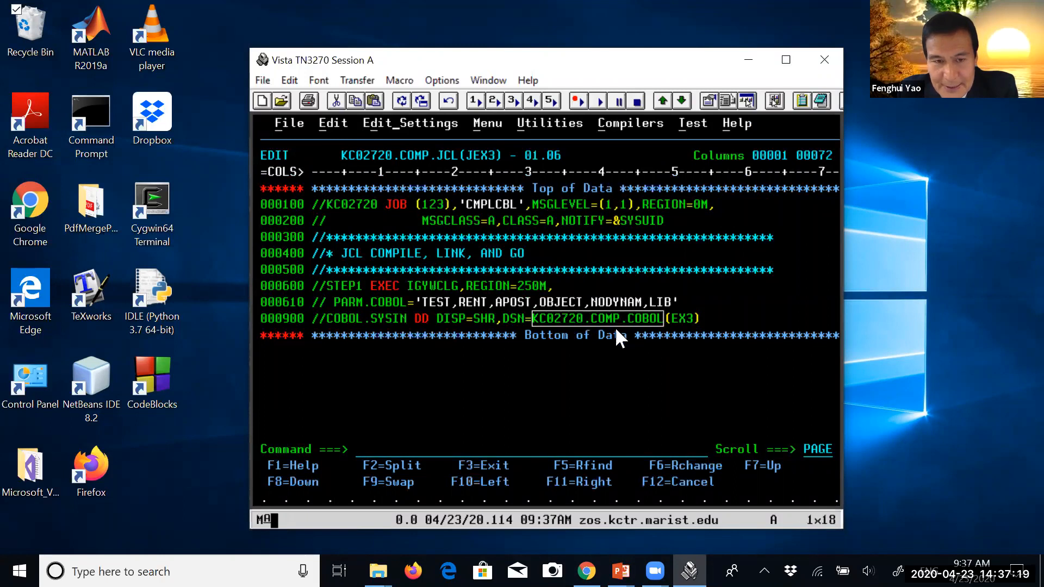
pyautogui.moveTo(413, 292)
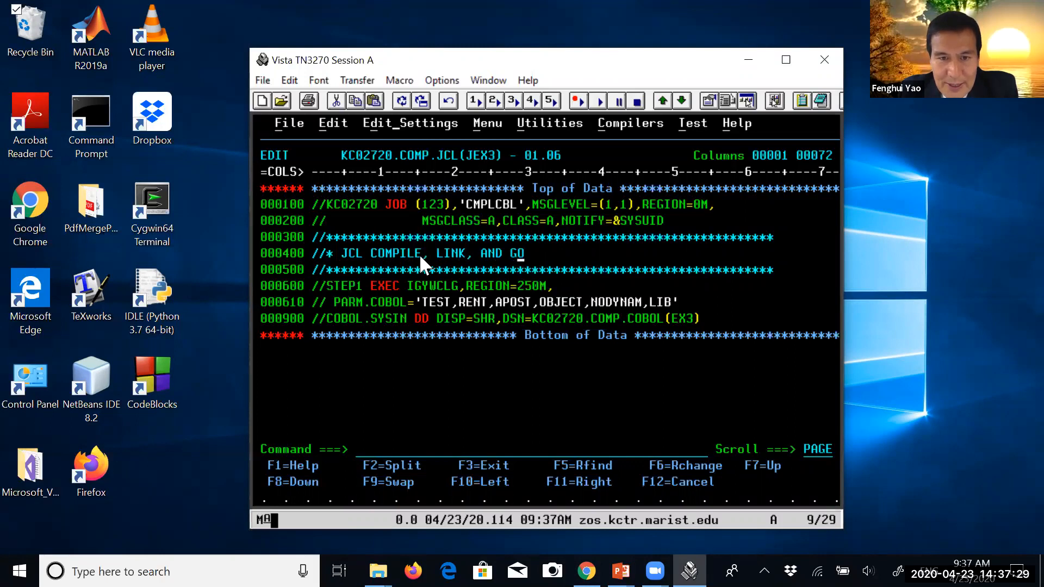
pyautogui.moveTo(407, 438)
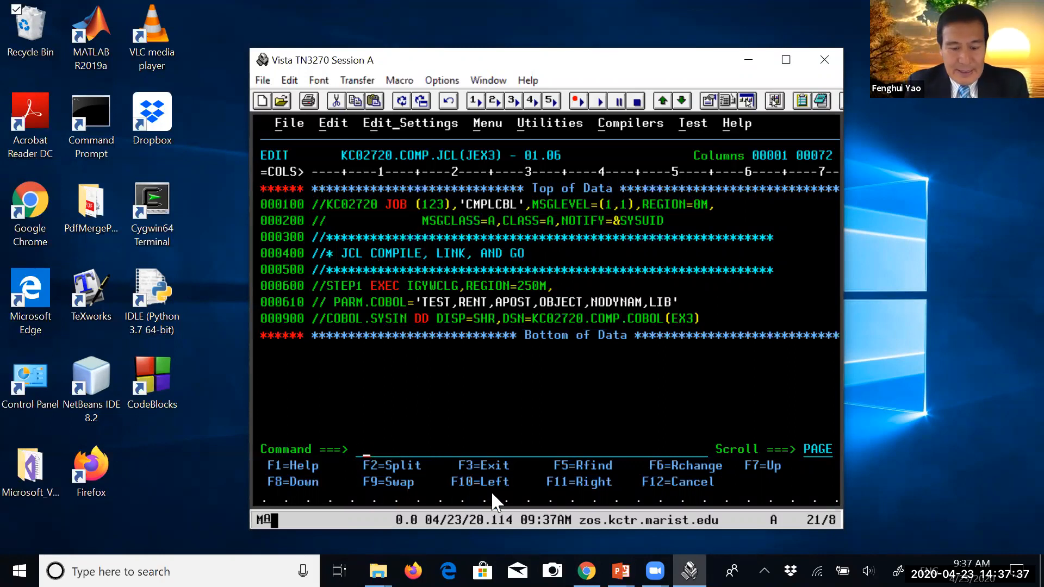
# - Submit the JEX3 job with SUB and answer Y as the jobname character
pyautogui.write('SUB')
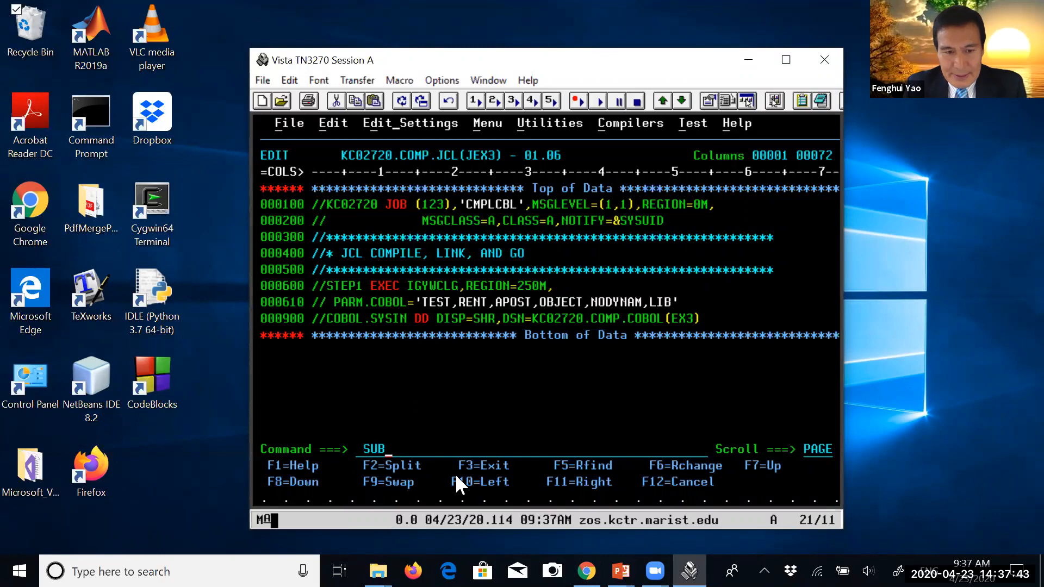
pyautogui.press('Enter')
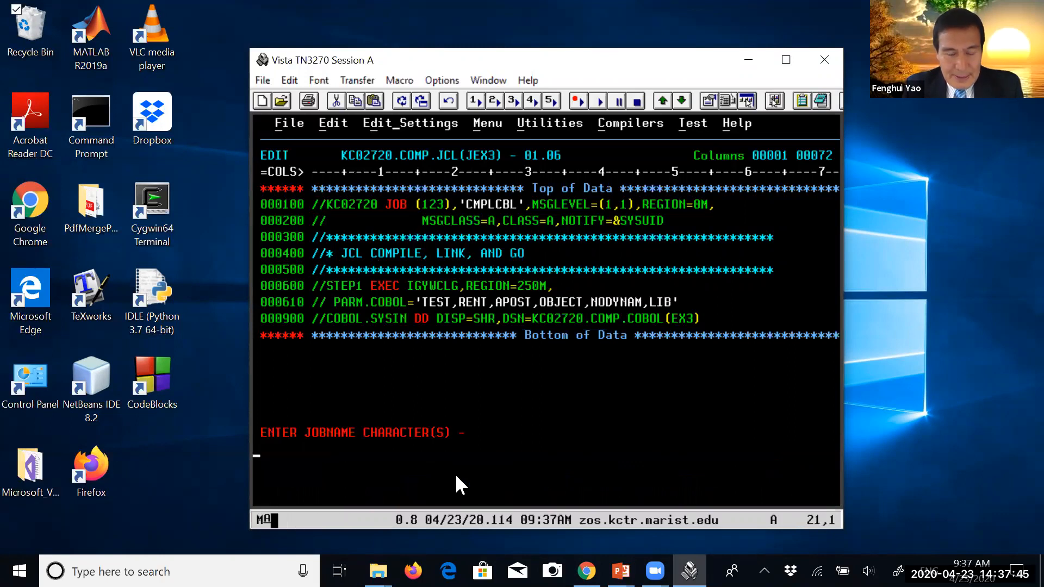
pyautogui.moveTo(353, 446)
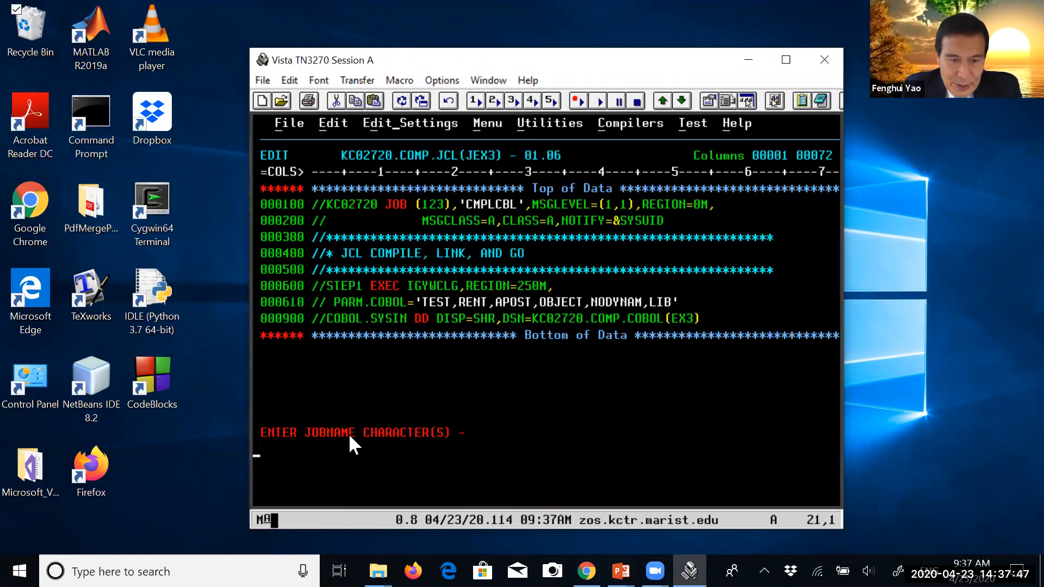
pyautogui.moveTo(353, 487)
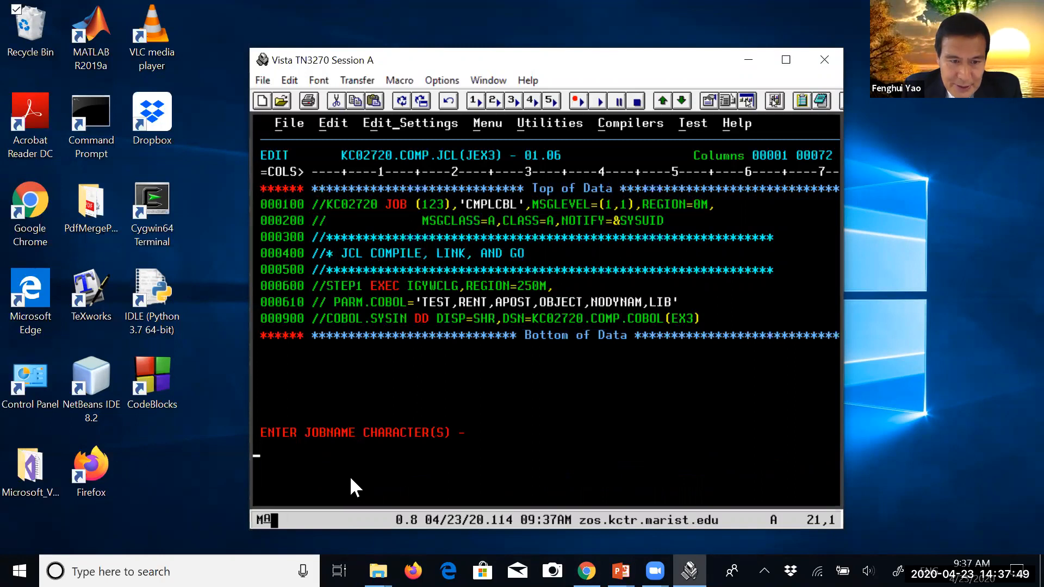
pyautogui.moveTo(333, 504)
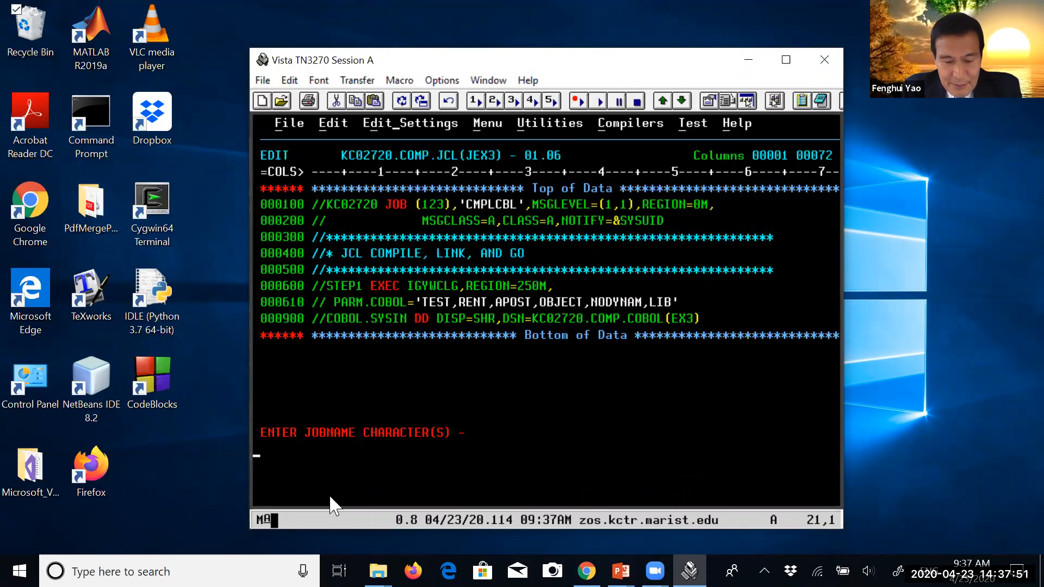
pyautogui.write('Y')
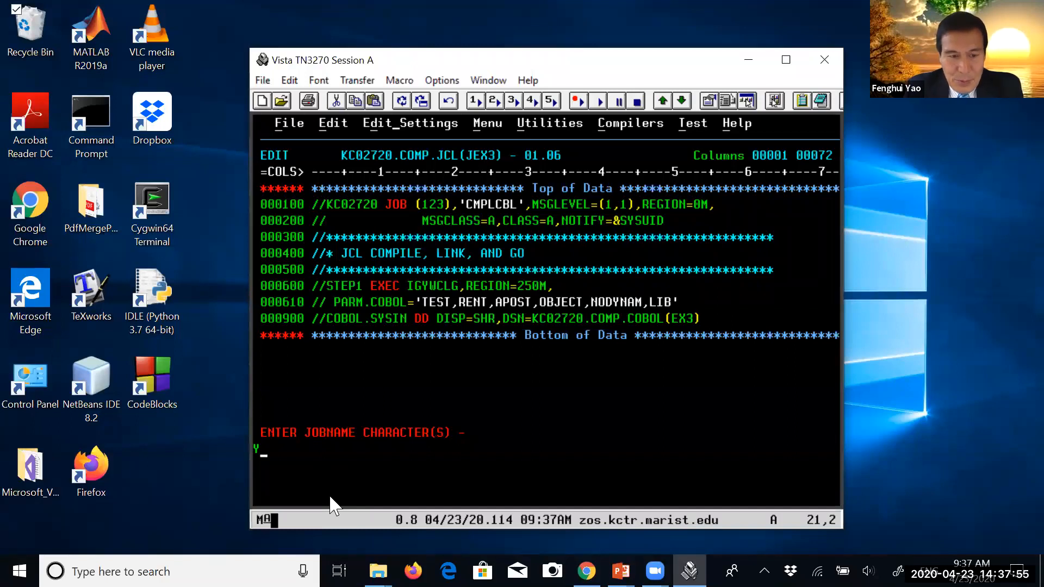
pyautogui.moveTo(263, 456)
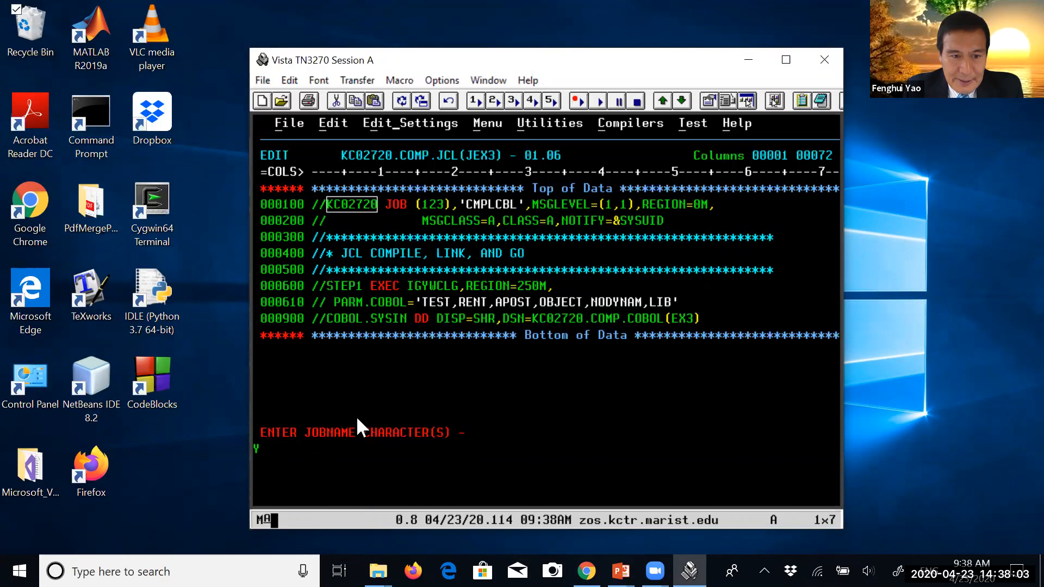
pyautogui.moveTo(314, 513)
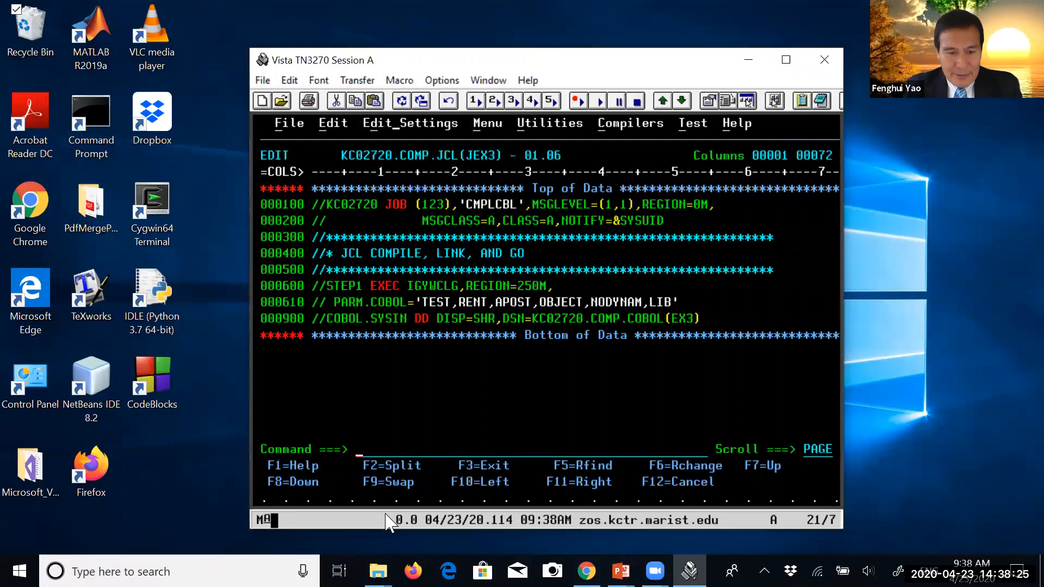
# - Enter START to return to the ISPF Primary Option Menu after job KC02720Y ends with MAXCC=0000
pyautogui.write('START')
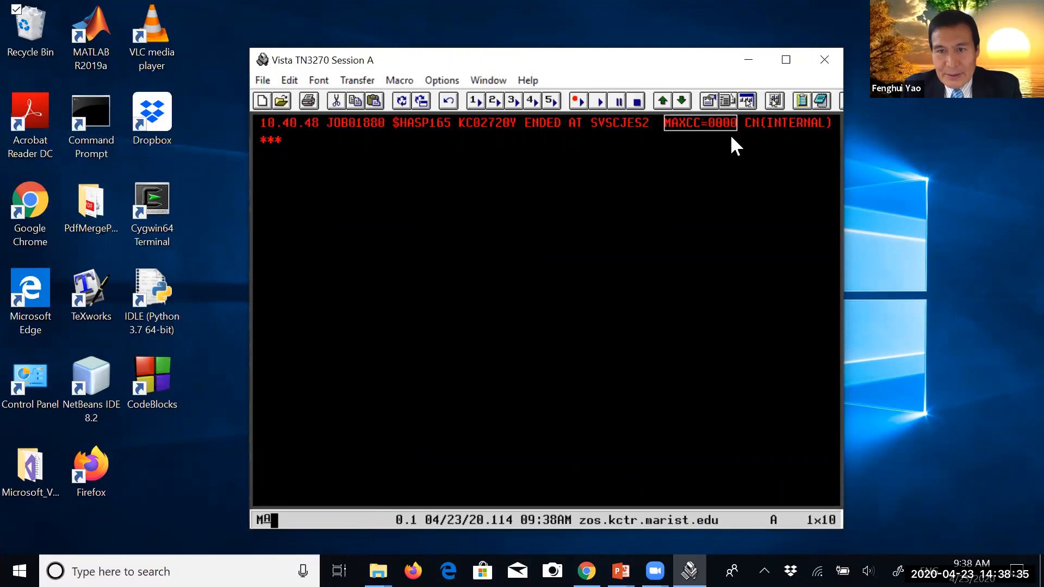
pyautogui.moveTo(465, 257)
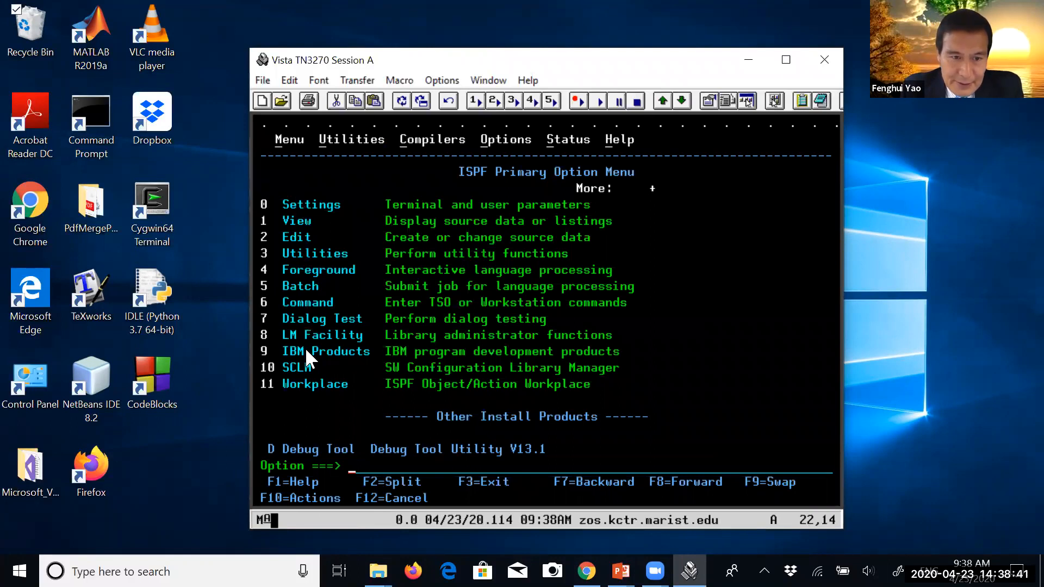
pyautogui.moveTo(308, 425)
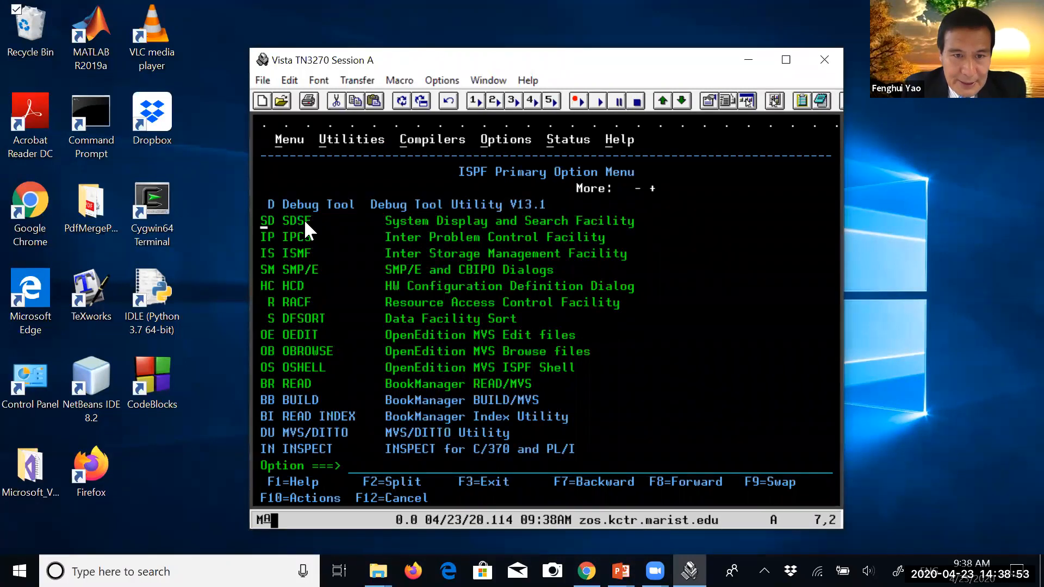
# - Enter SD on the Option line to open SDSF
pyautogui.click(425, 221)
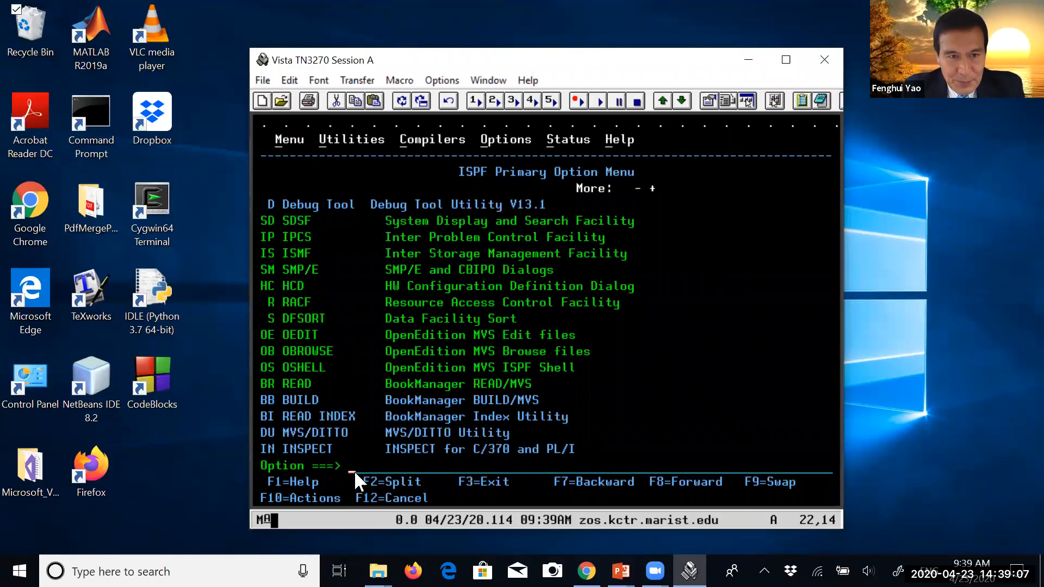
pyautogui.write('SD')
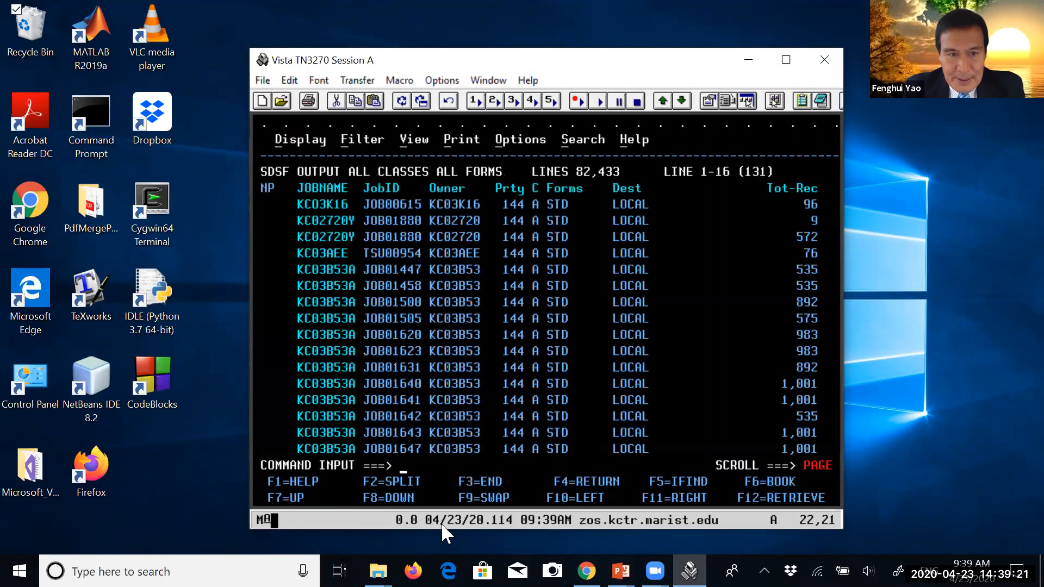
pyautogui.moveTo(306, 213)
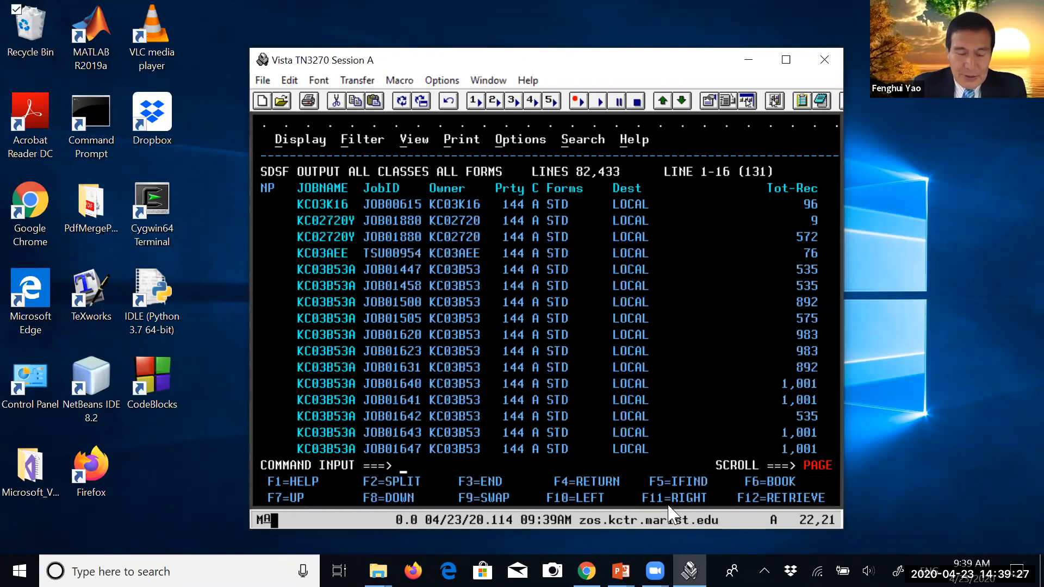
# - Start a find for KC02720Y on the SDSF command line
pyautogui.write('F')
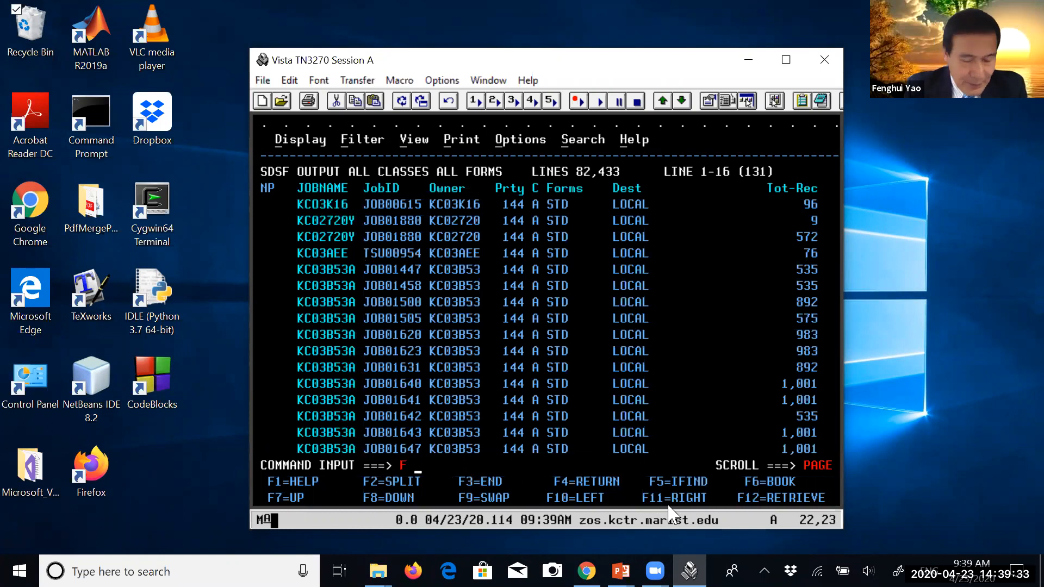
pyautogui.write('KC0')
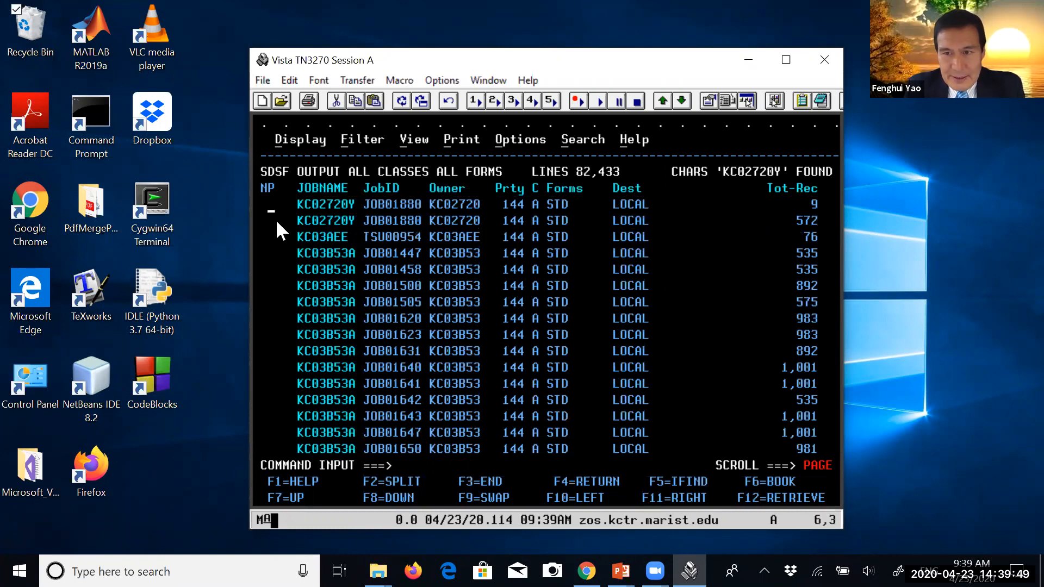
pyautogui.moveTo(306, 230)
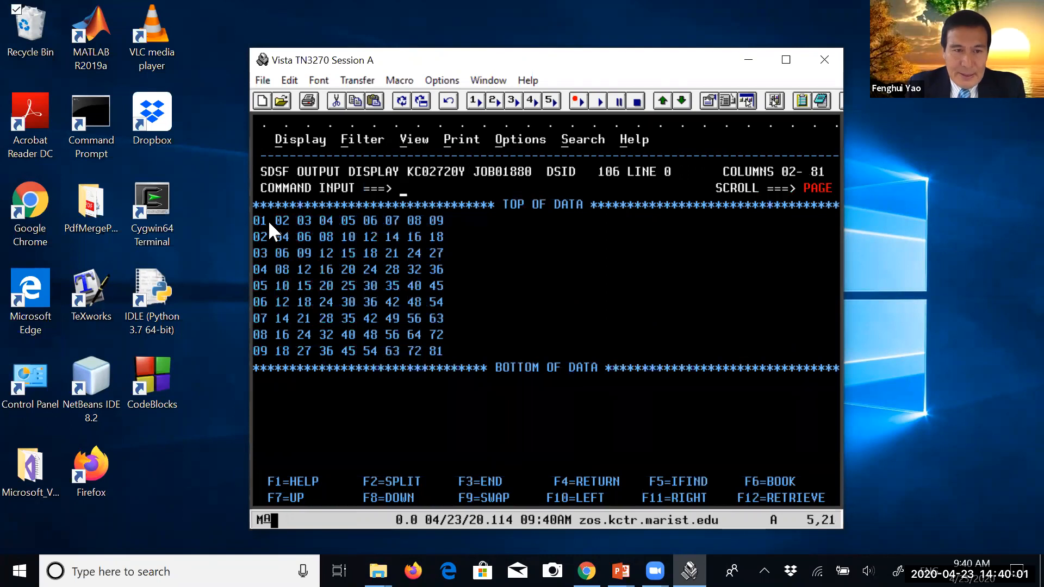
pyautogui.moveTo(270, 230); pyautogui.dragTo(420, 383)
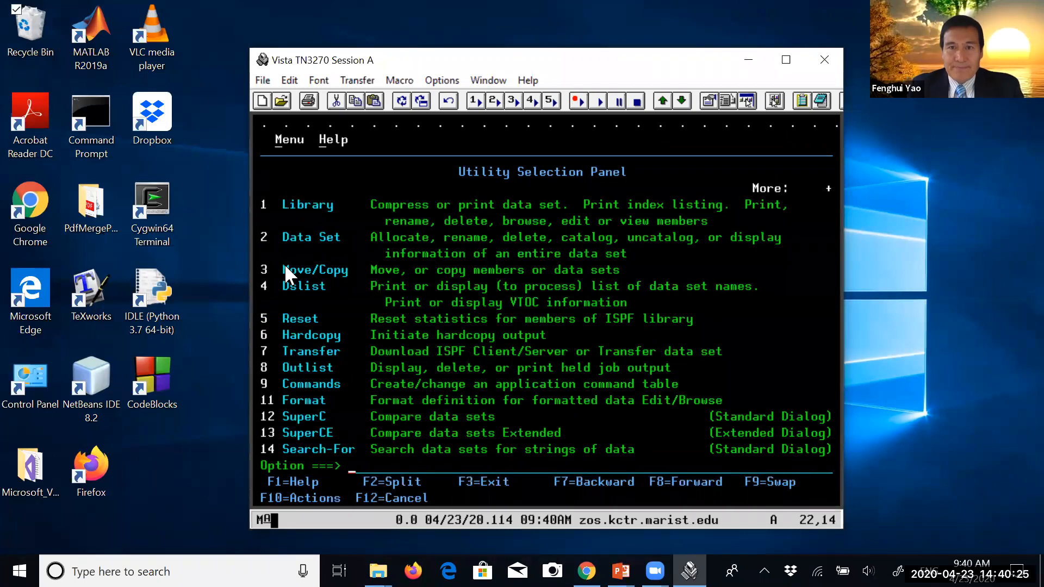
pyautogui.moveTo(399, 37)
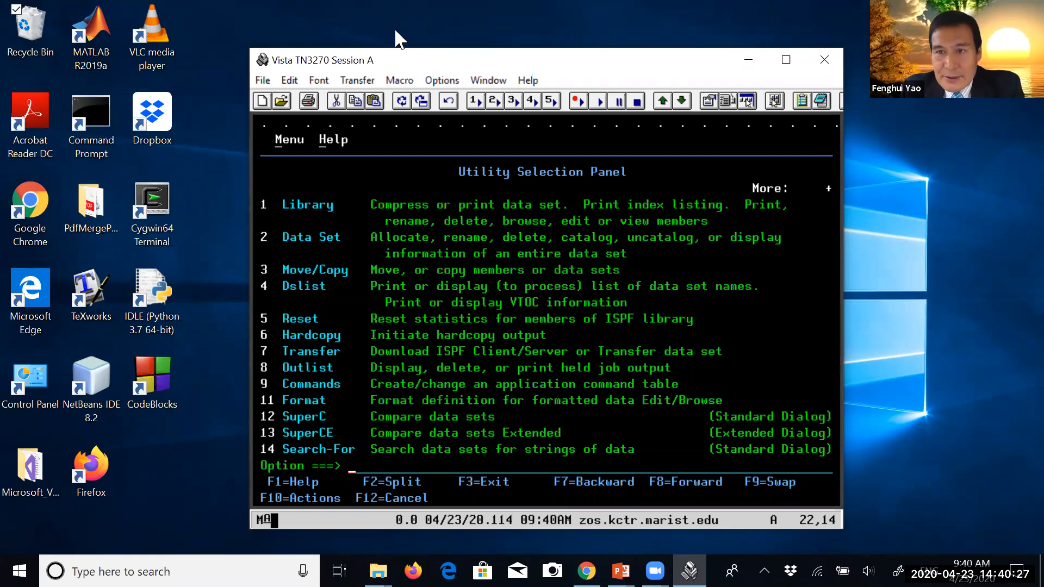